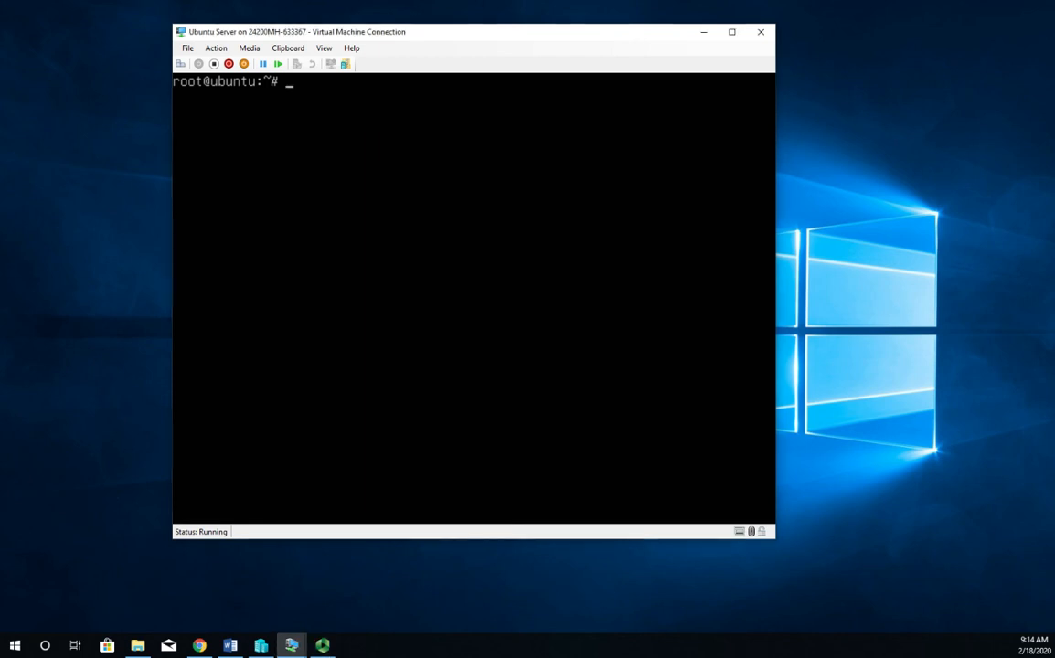
Create the /etc/apache2/certs directory with mkdir from the root shell.
type("mkdir")
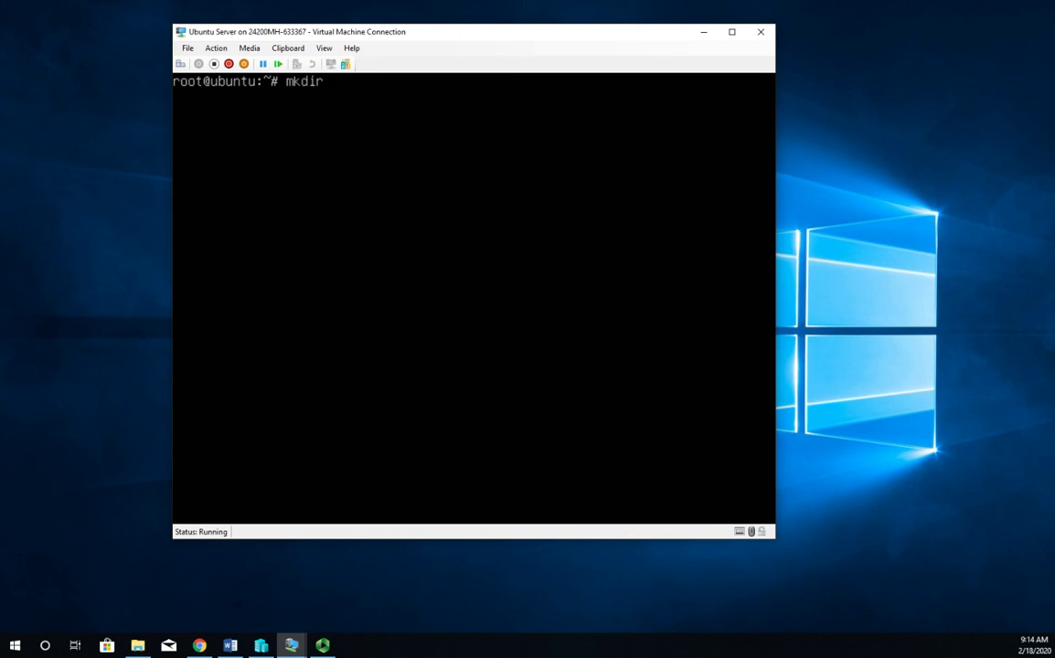
type("/etc/ap")
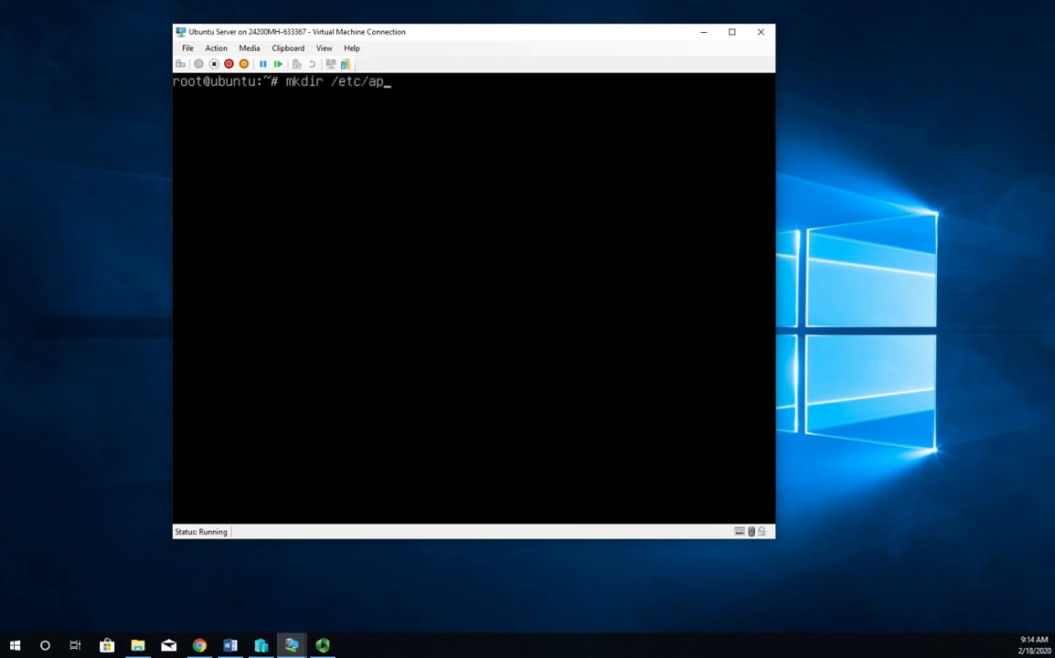
type("ache2/certs")
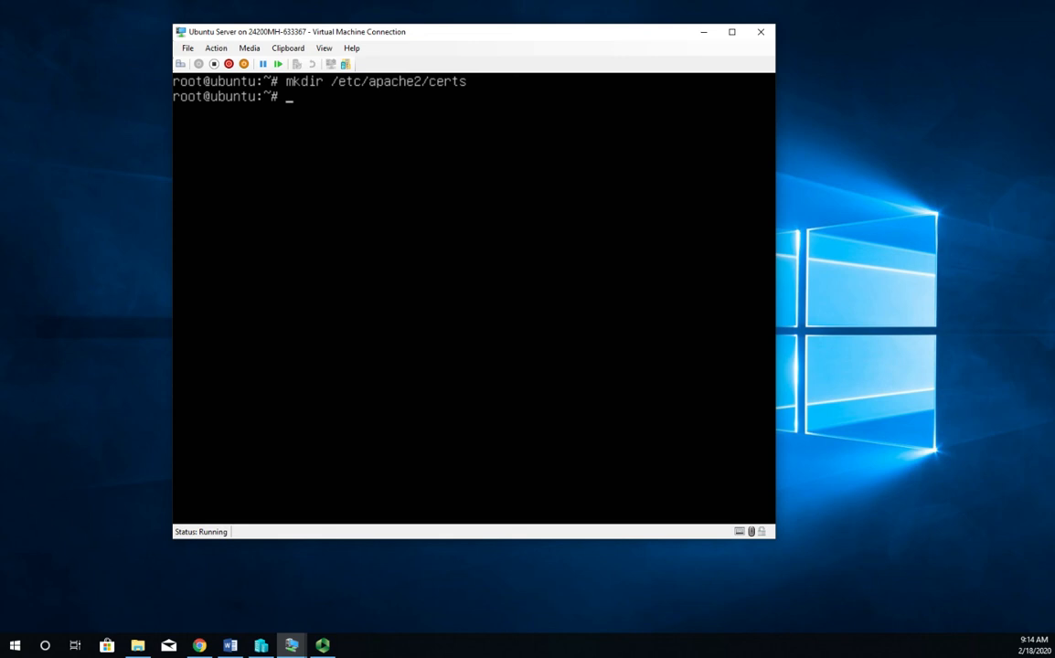
Compose openssl req -x509 -nodes -days 365 -newkey with a mistyped 'tas:2048' key algorithm.
type("openssl")
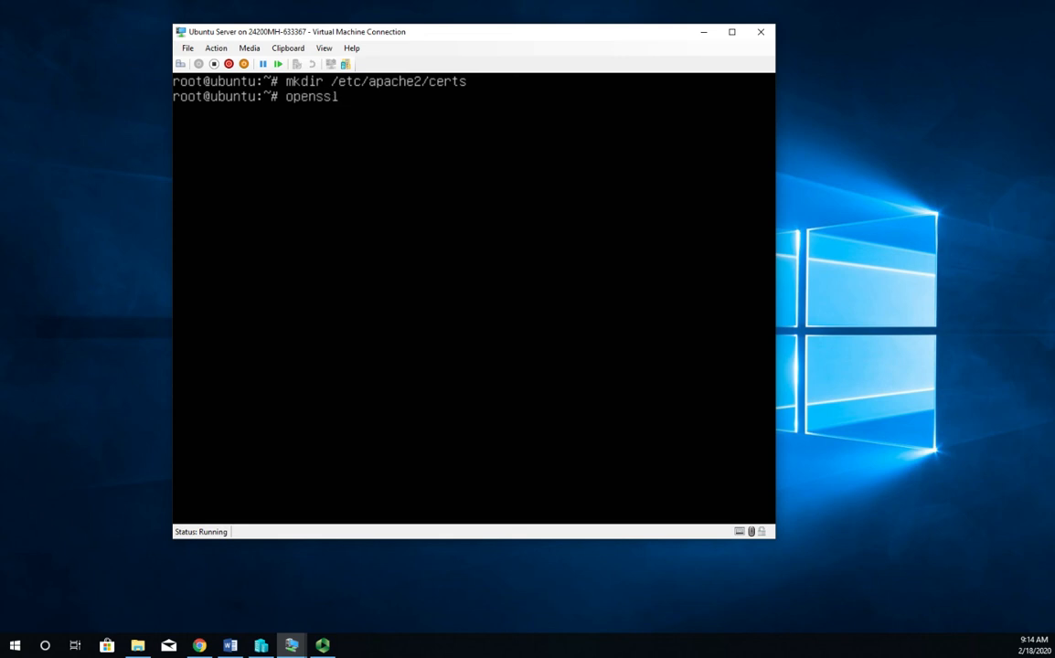
type("req")
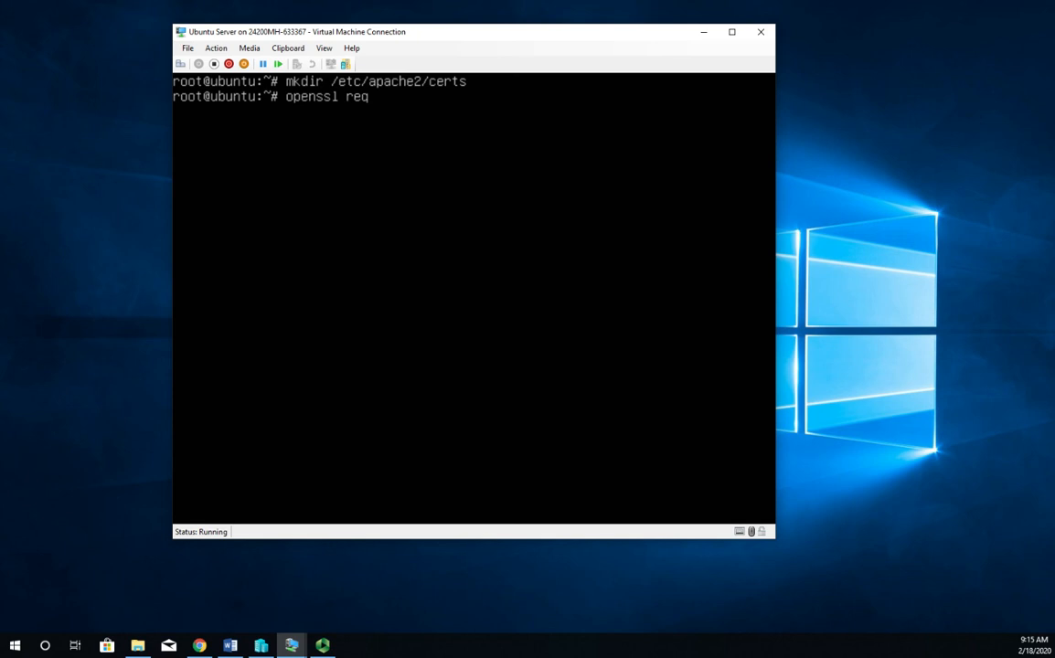
type("-")
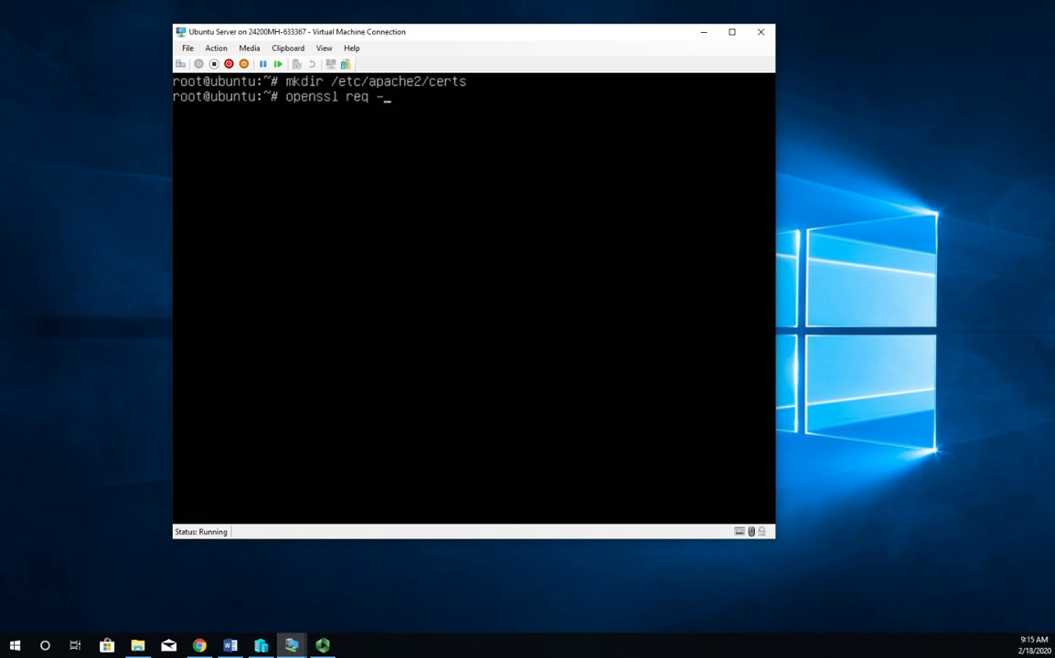
type("x509")
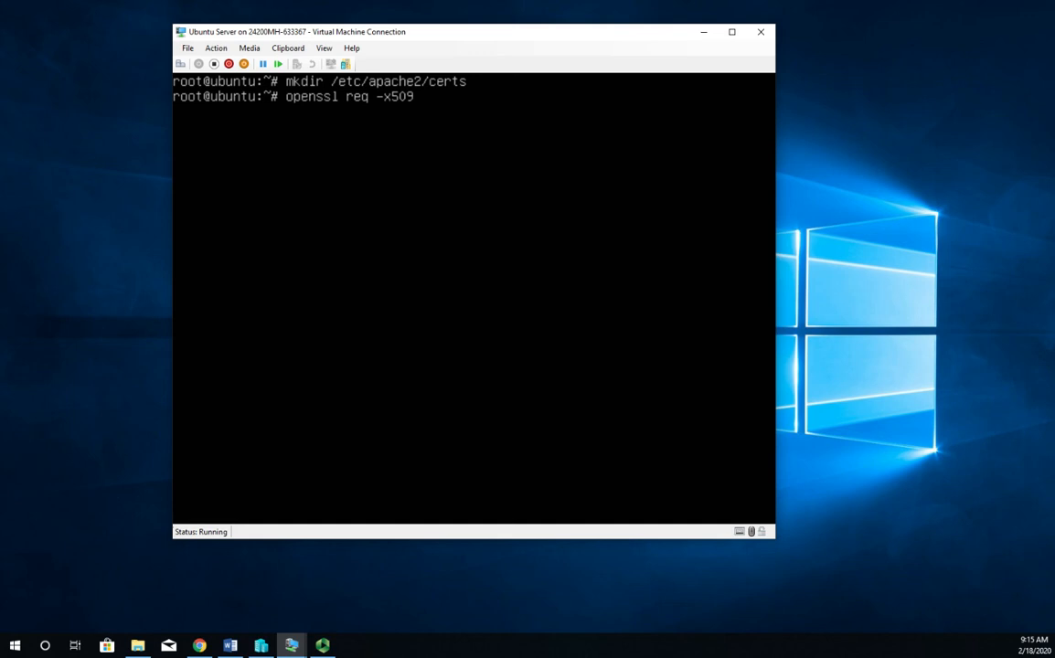
type("-no")
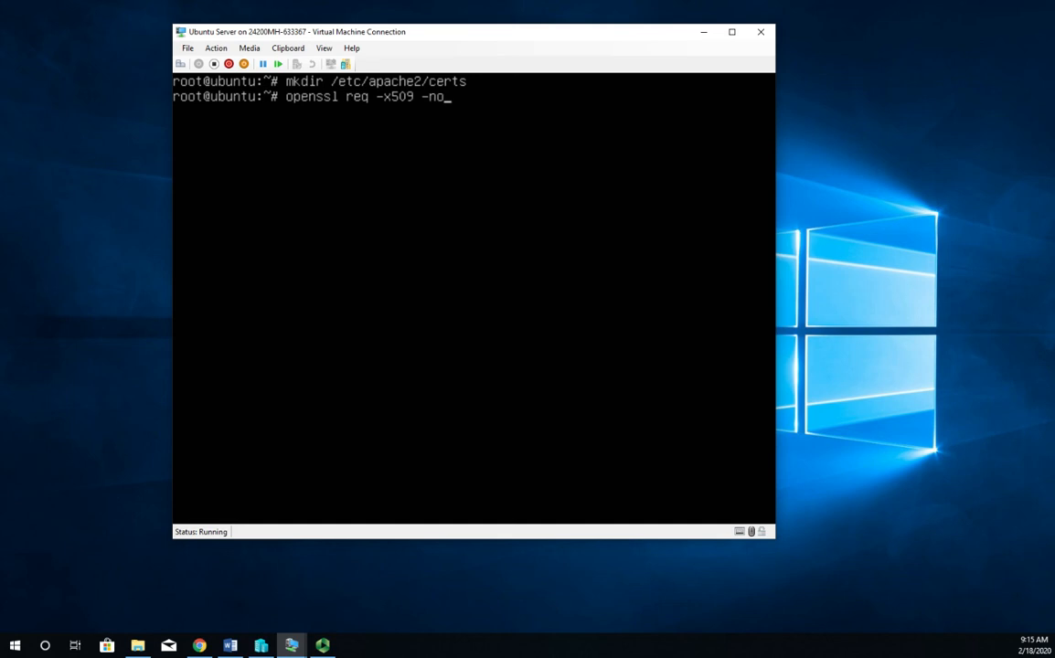
type("des")
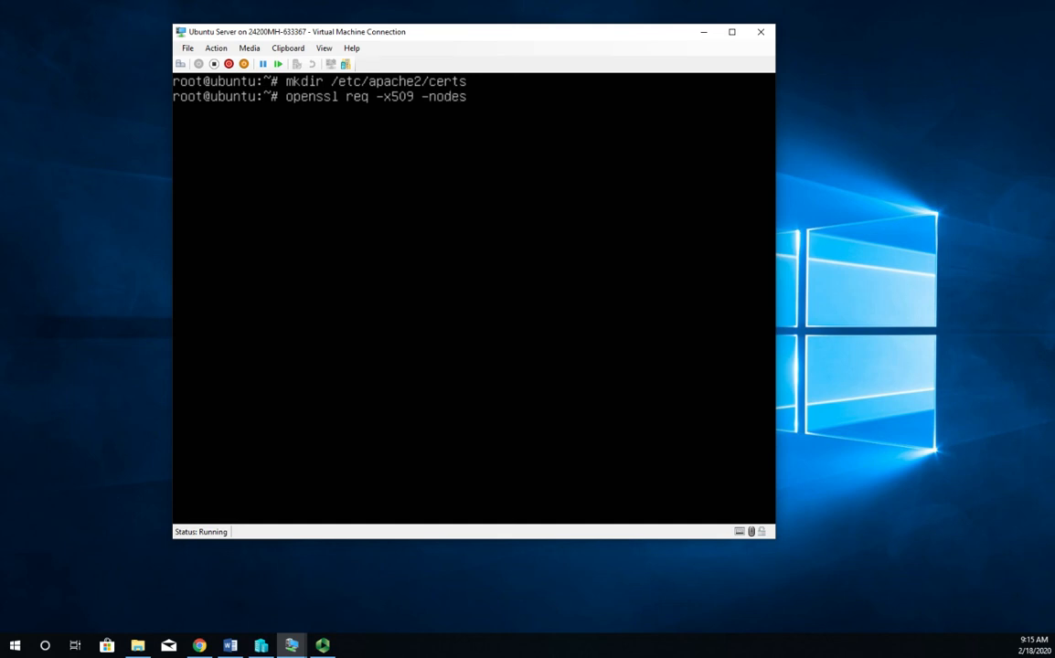
type("-days")
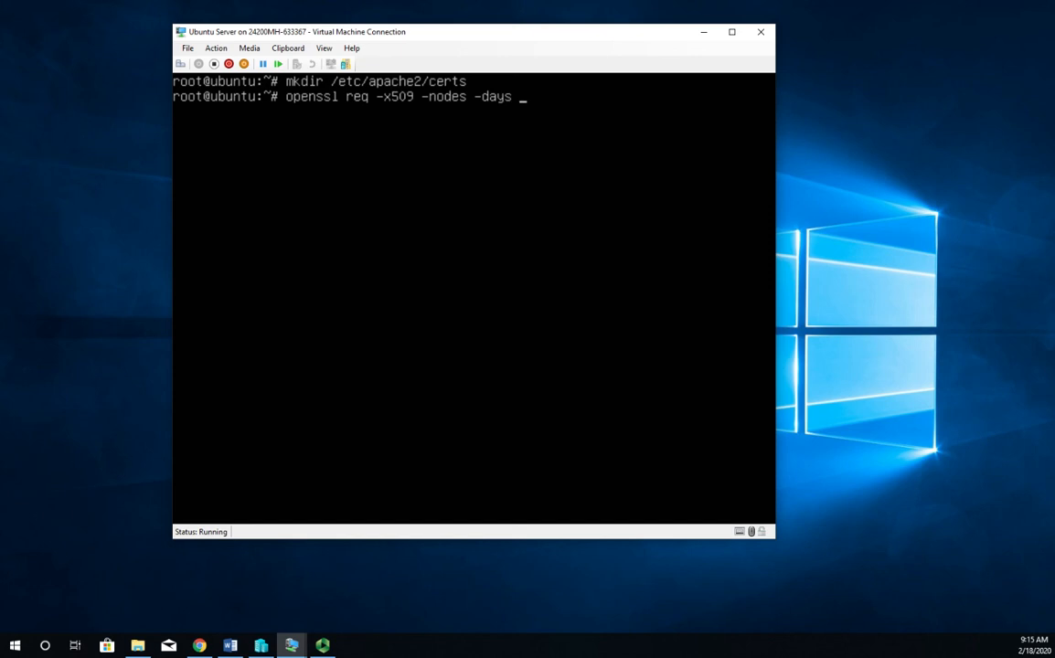
type("365")
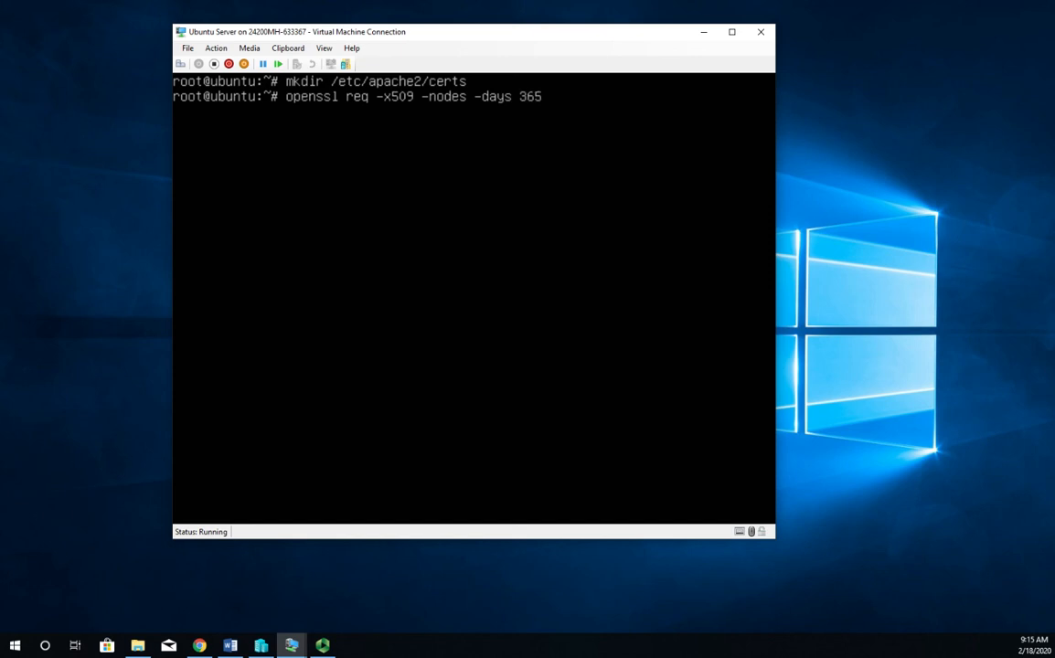
type("-")
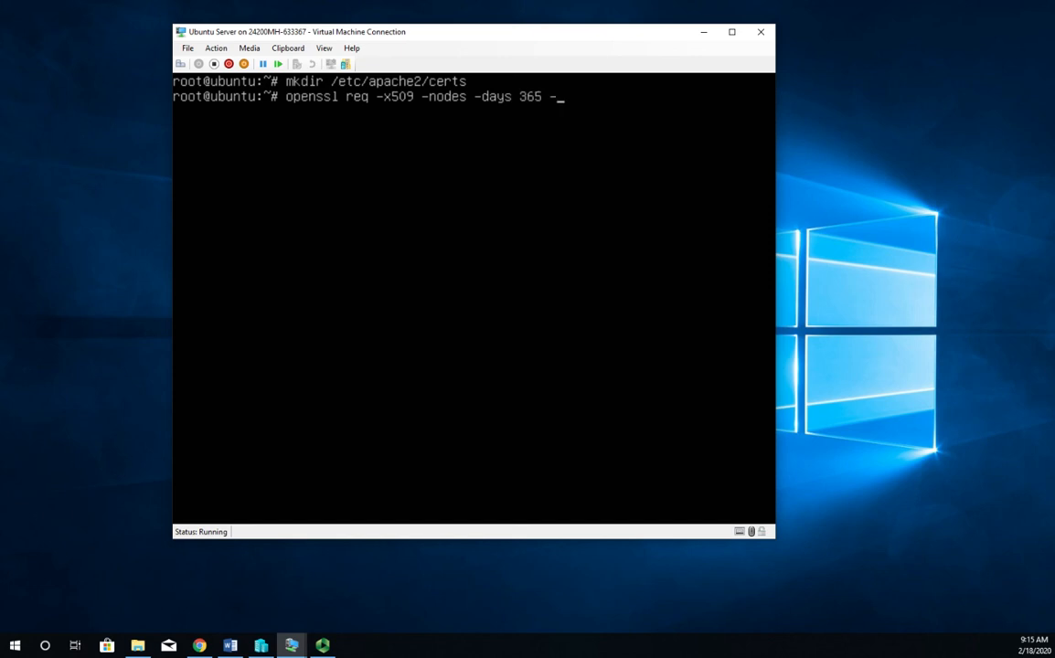
type("newkey")
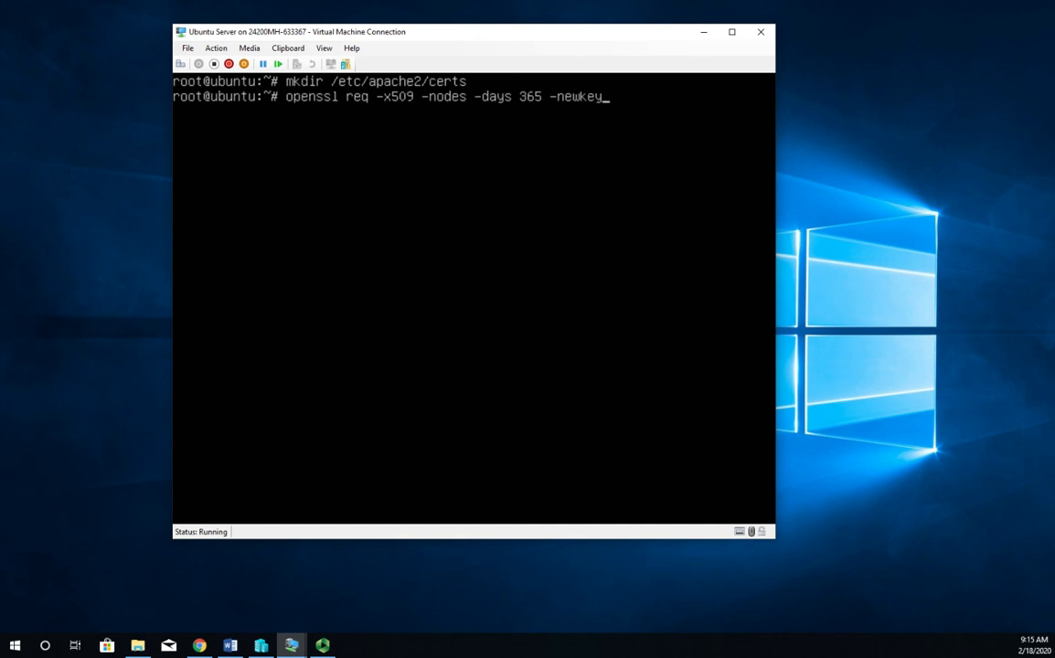
type("tas")
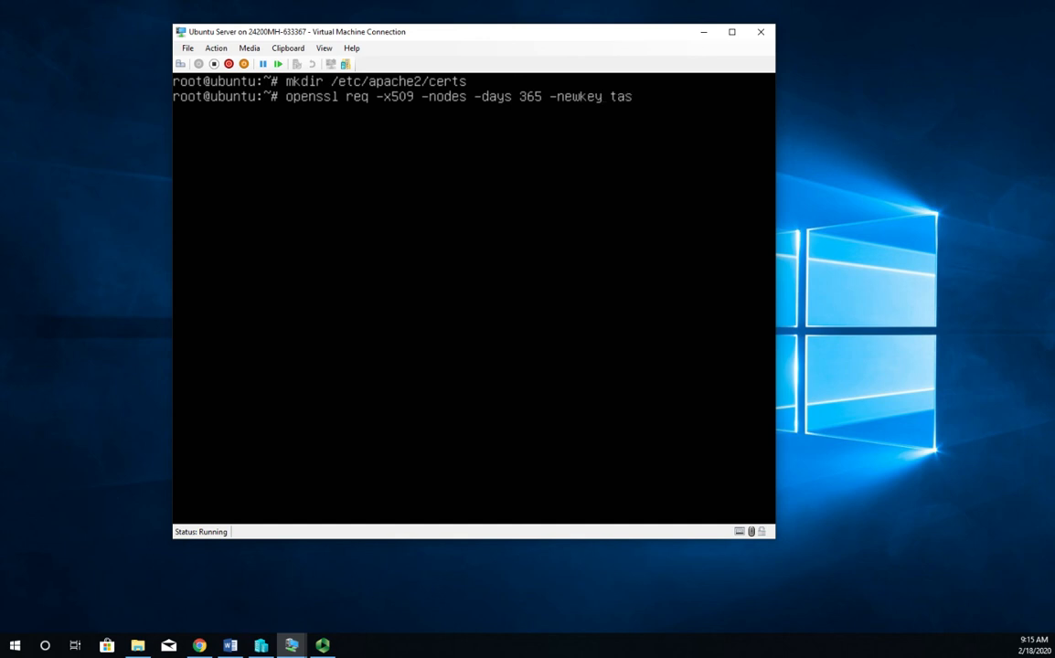
type(":2047")
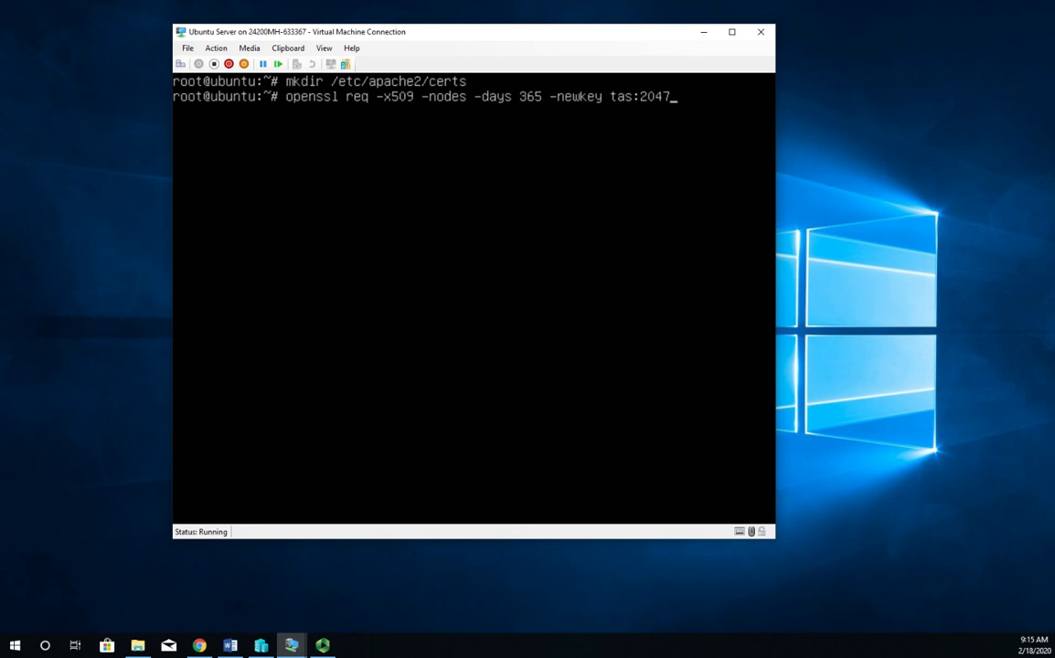
type("8")
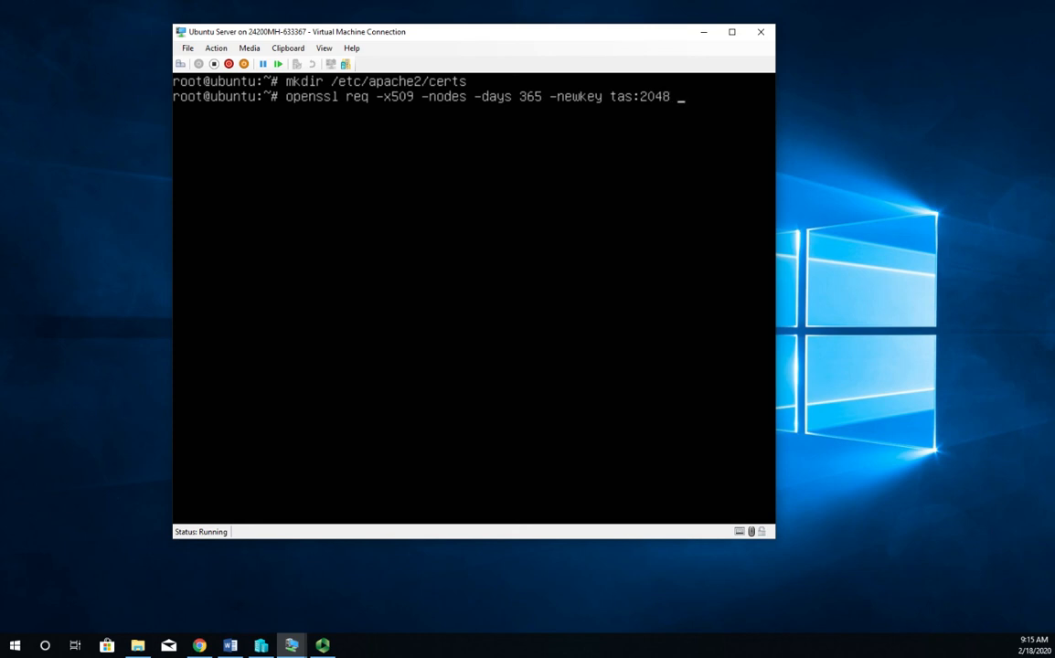
Add -keyout /etc/apache2/certs/mysite.key and -out /etc/apache2/certs/mysite.cert to the command.
type("-keyout")
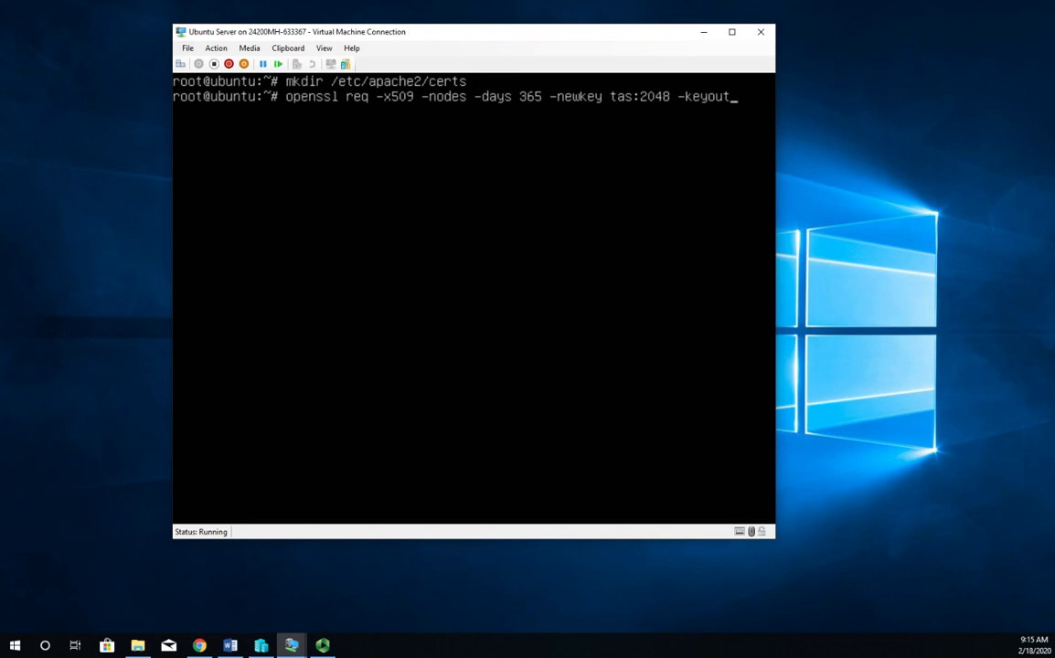
type("/e")
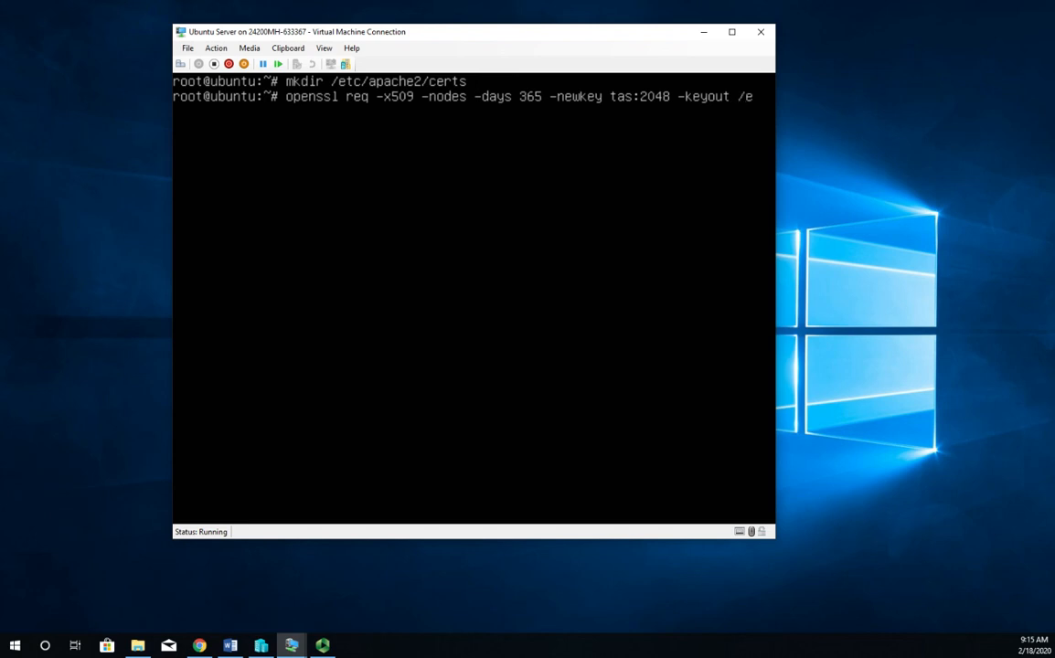
type("tc")
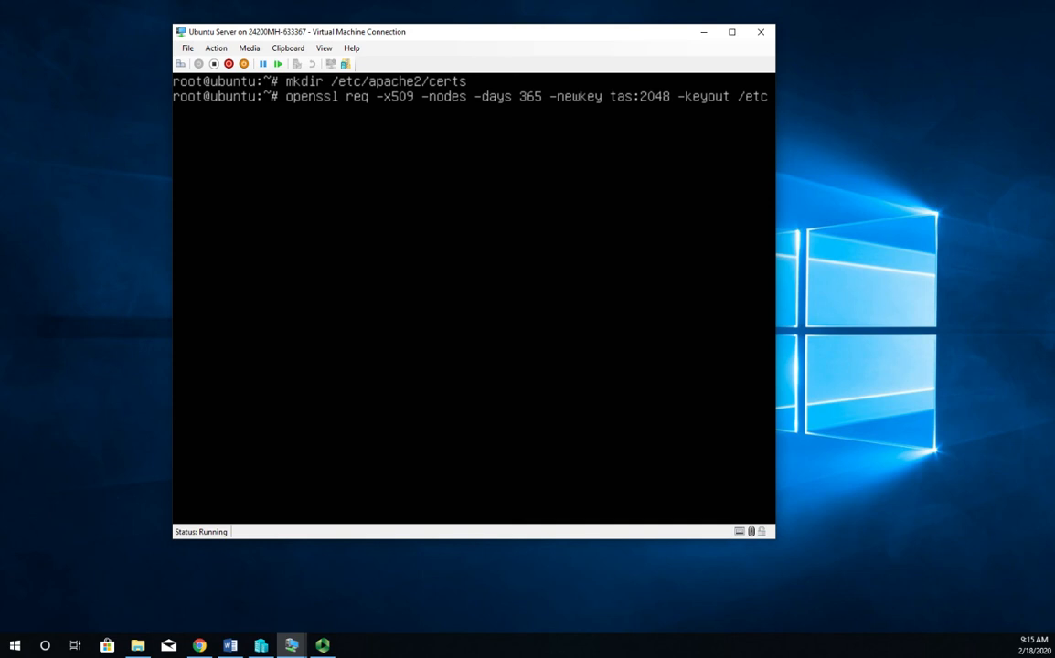
type("apache")
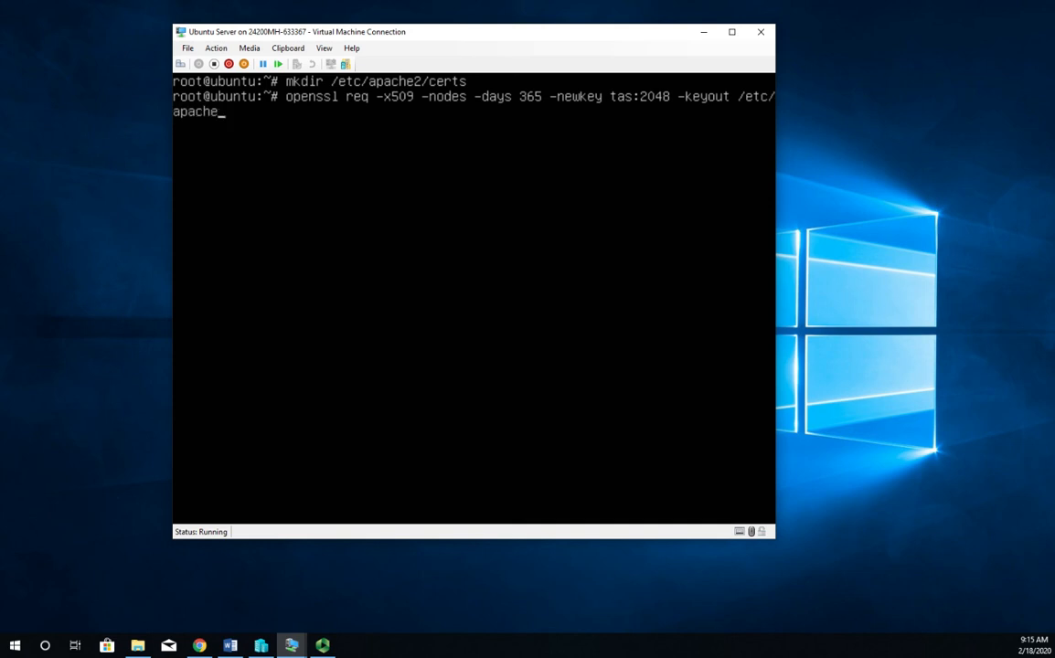
type("2/certs")
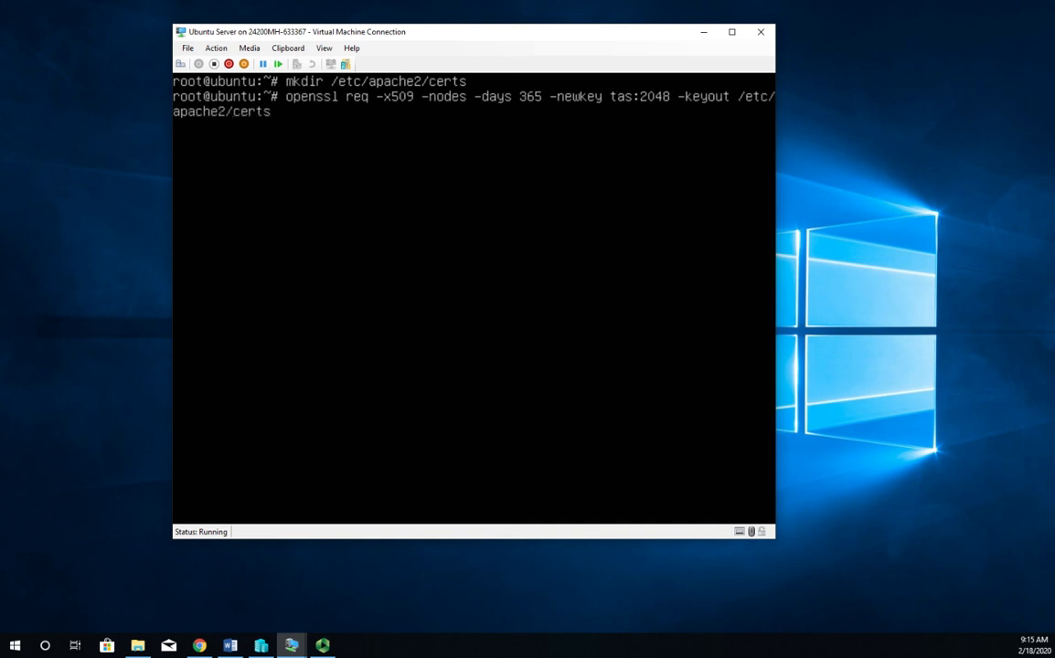
type("/mys")
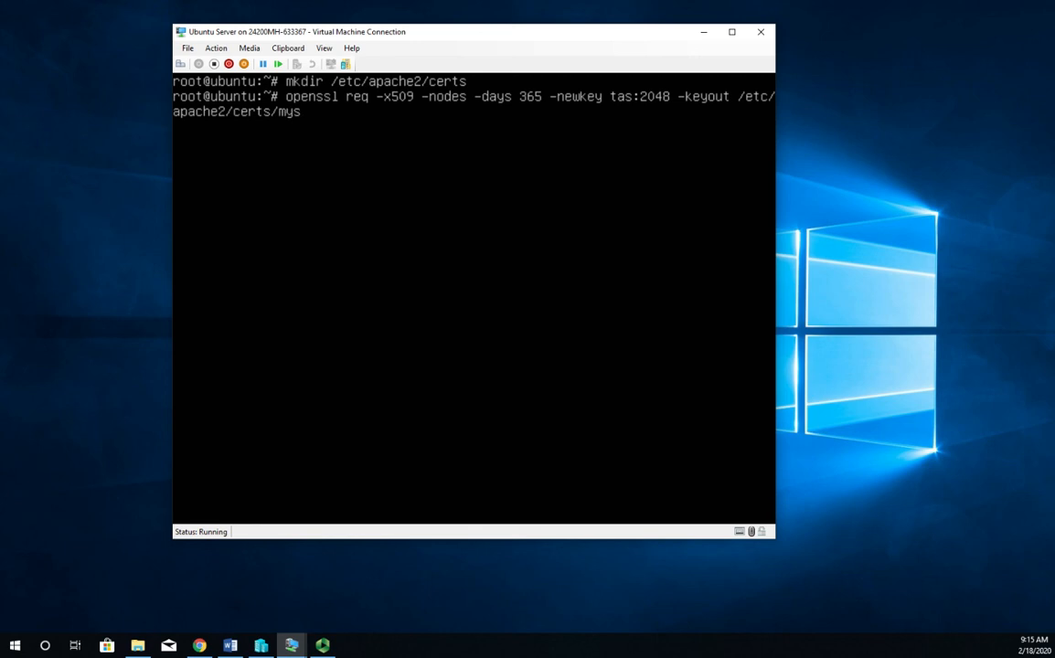
type("ite")
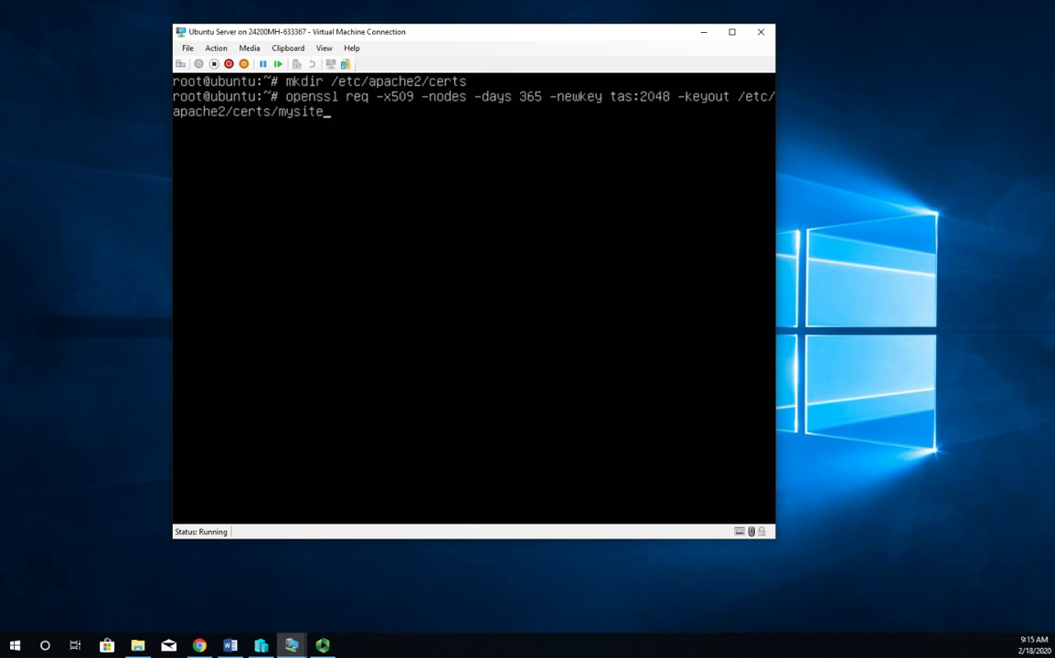
type(".key")
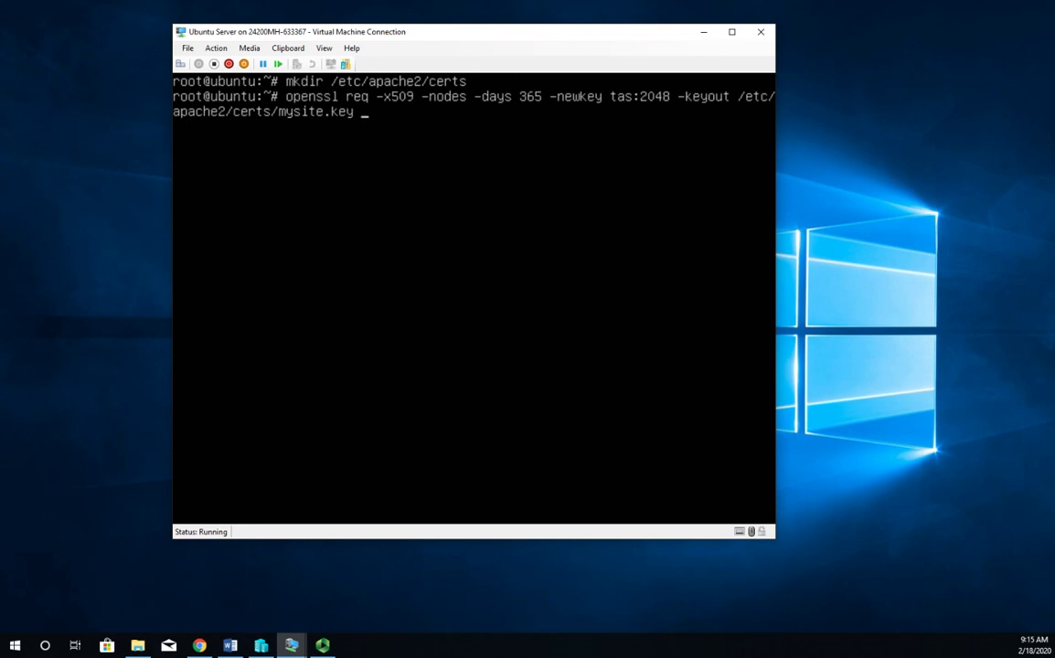
type("-out")
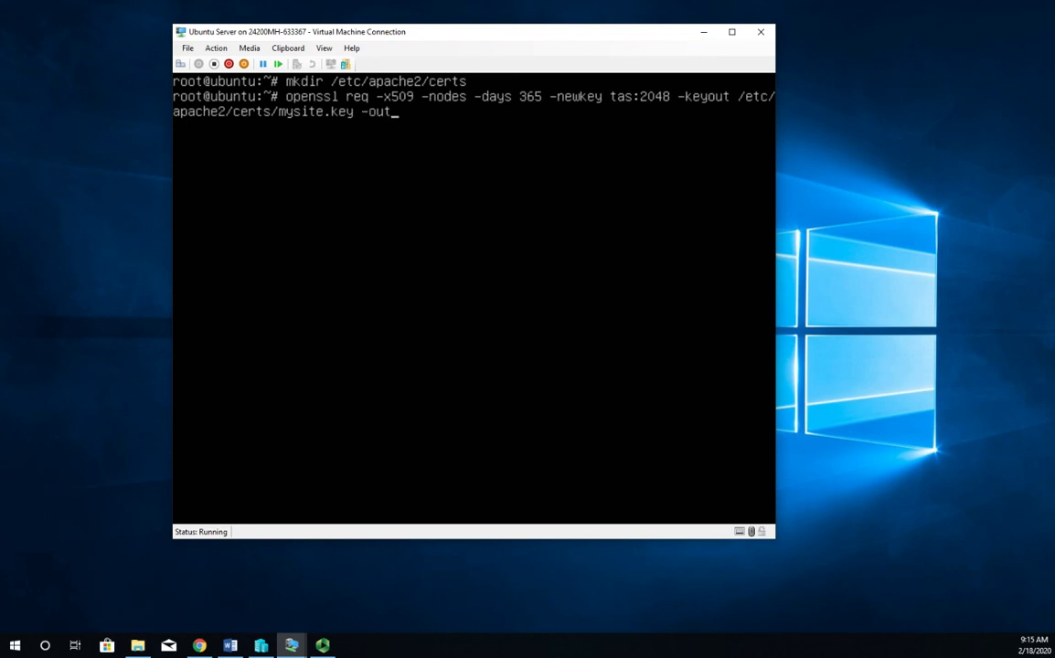
type("/etc")
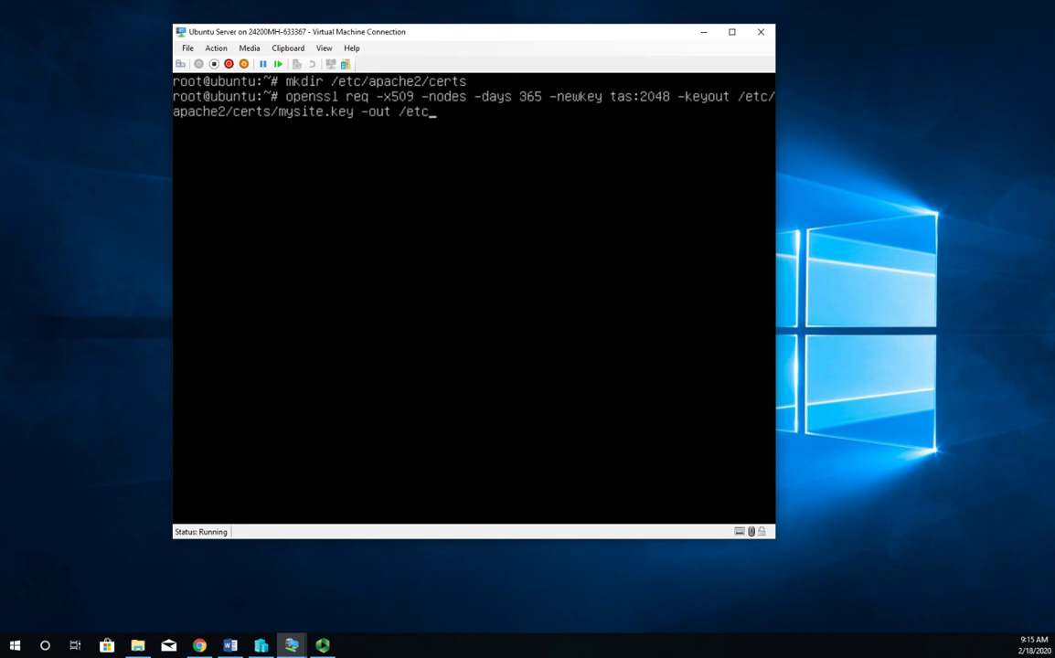
type("apac")
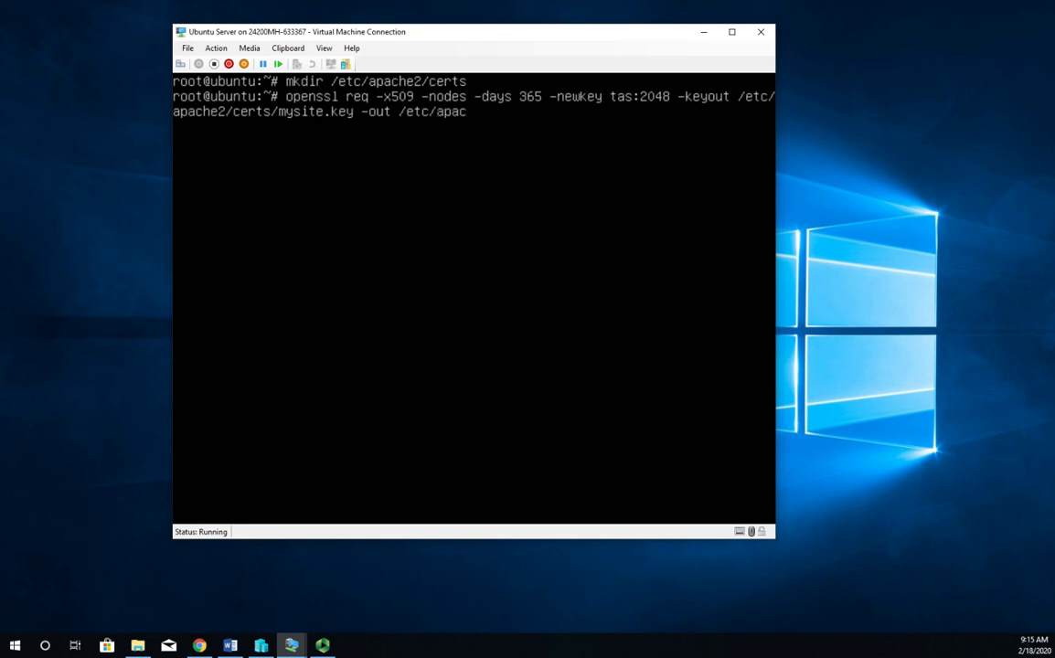
type("he3")
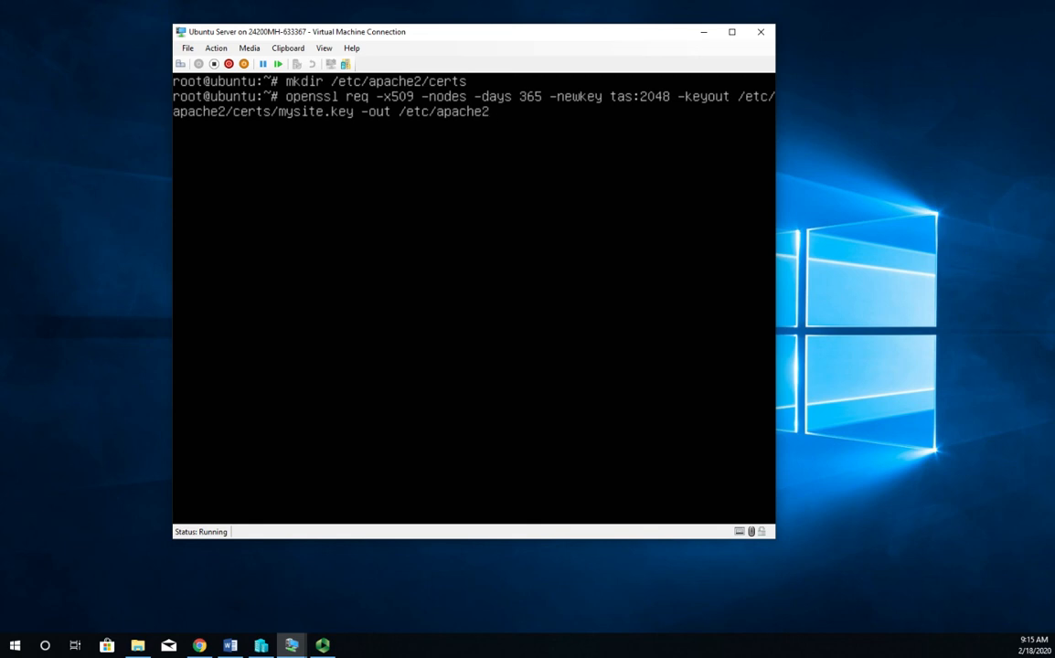
type("/certs")
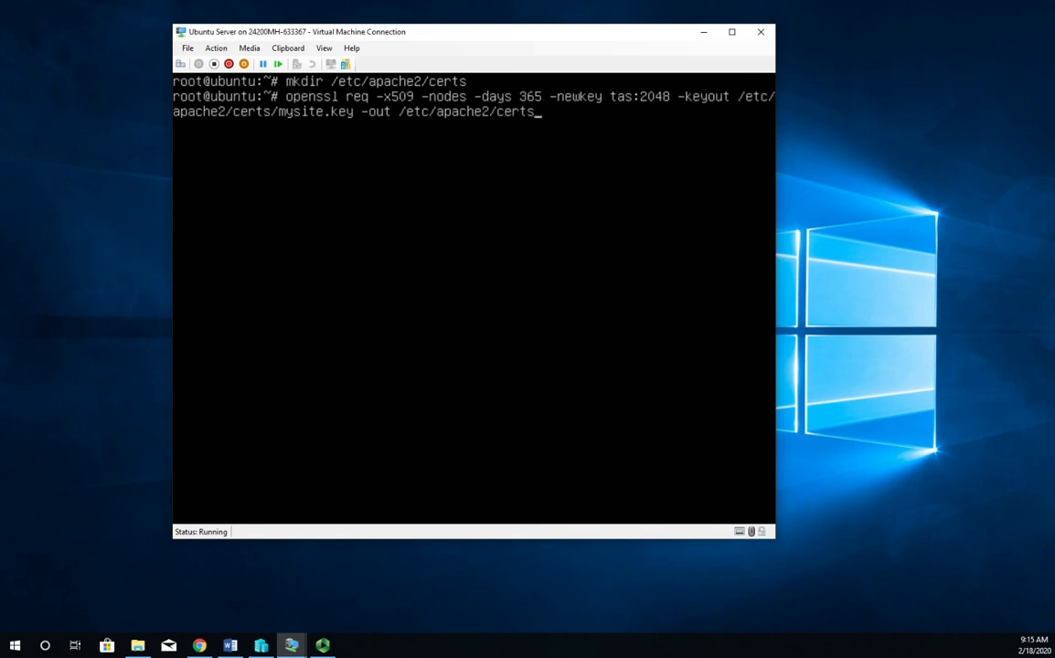
type("mysite")
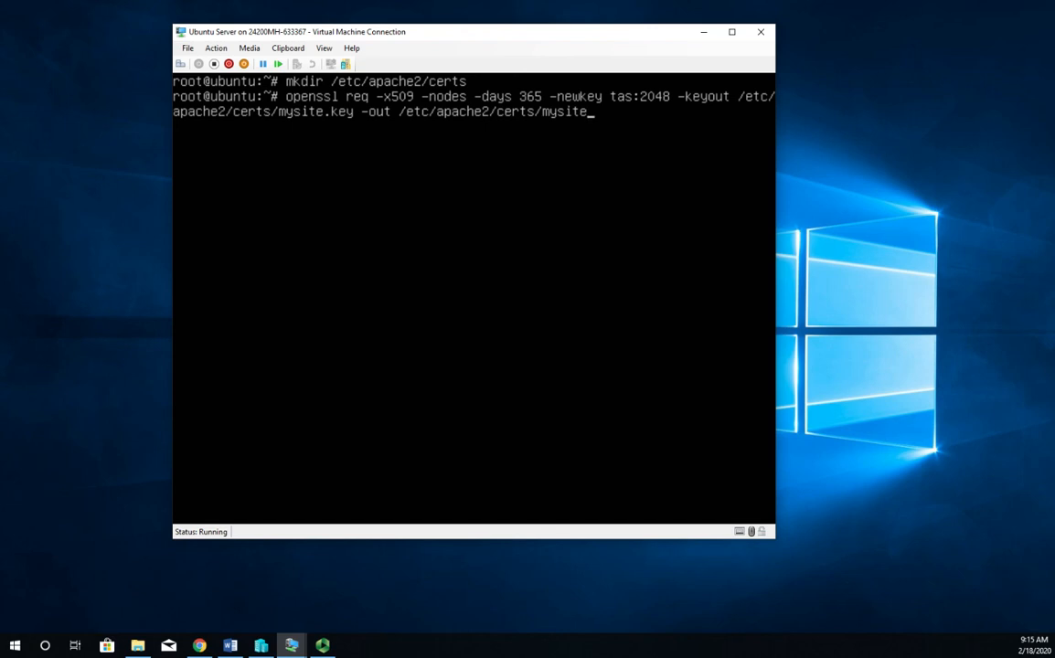
type(".cert")
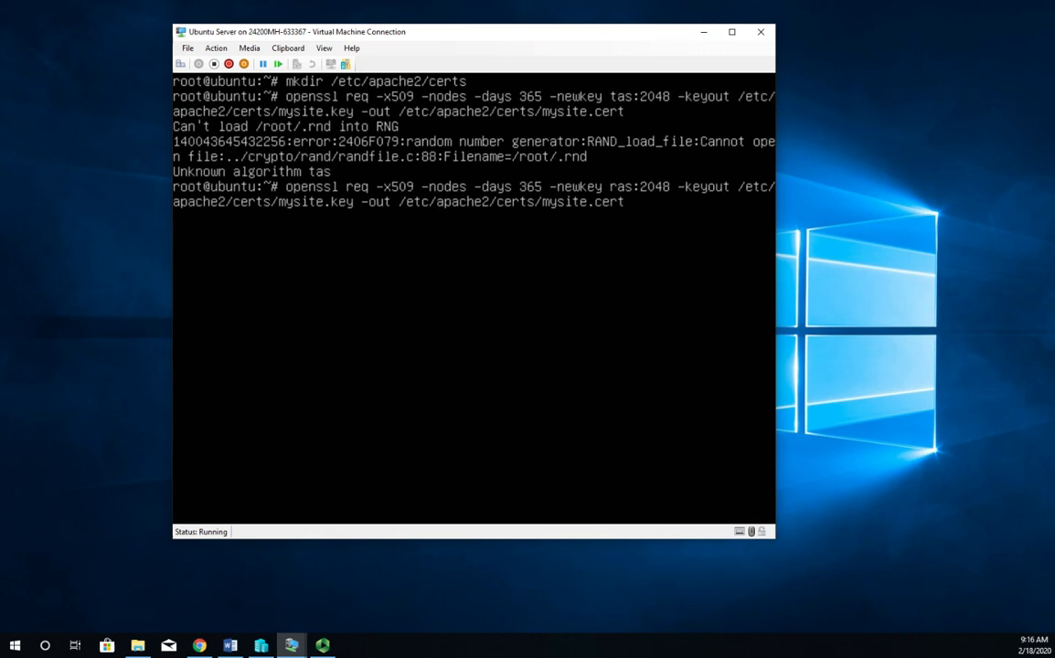
Rerun the openssl command with -newkey rsa:2048 so the private key generates.
type("rsa")
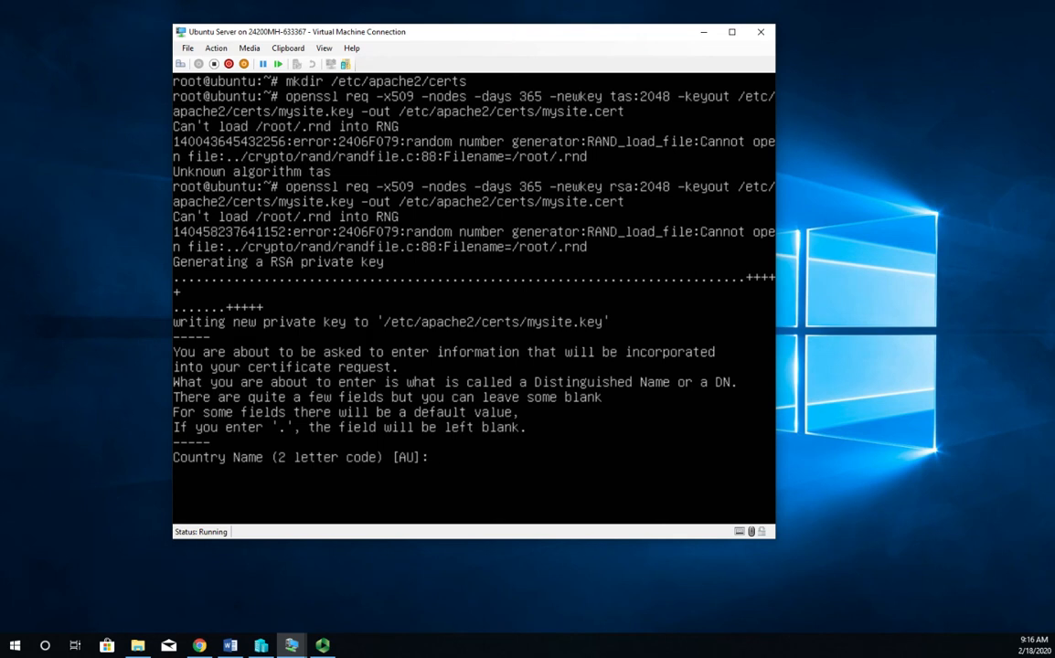
Answer the prompts with US, Washington, Yakima, YVC and a blank organizational unit.
type("US")
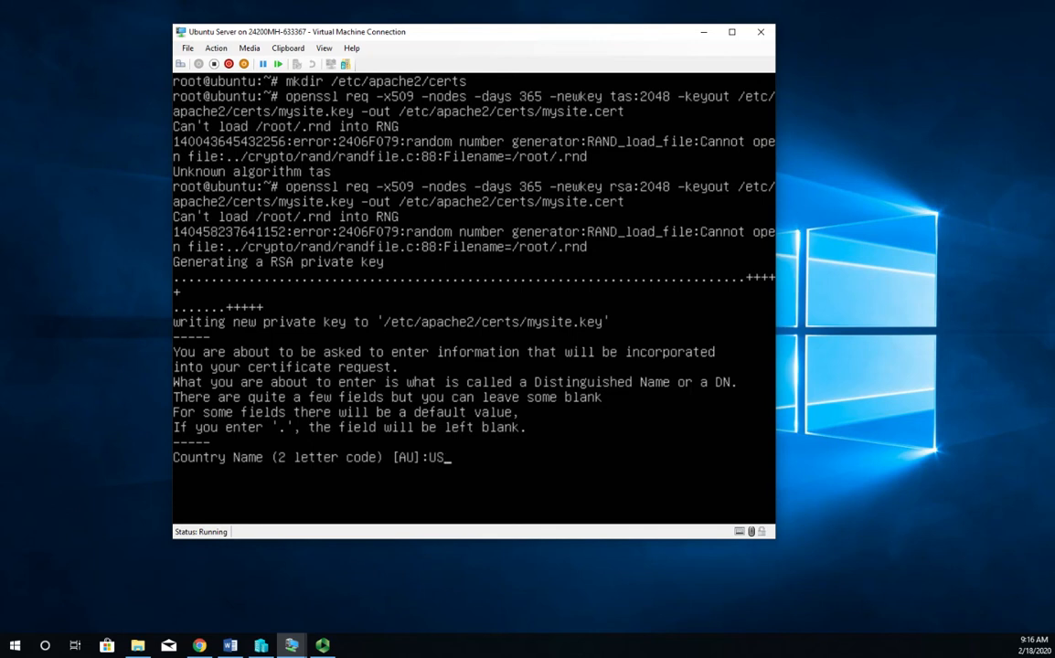
key("enter")
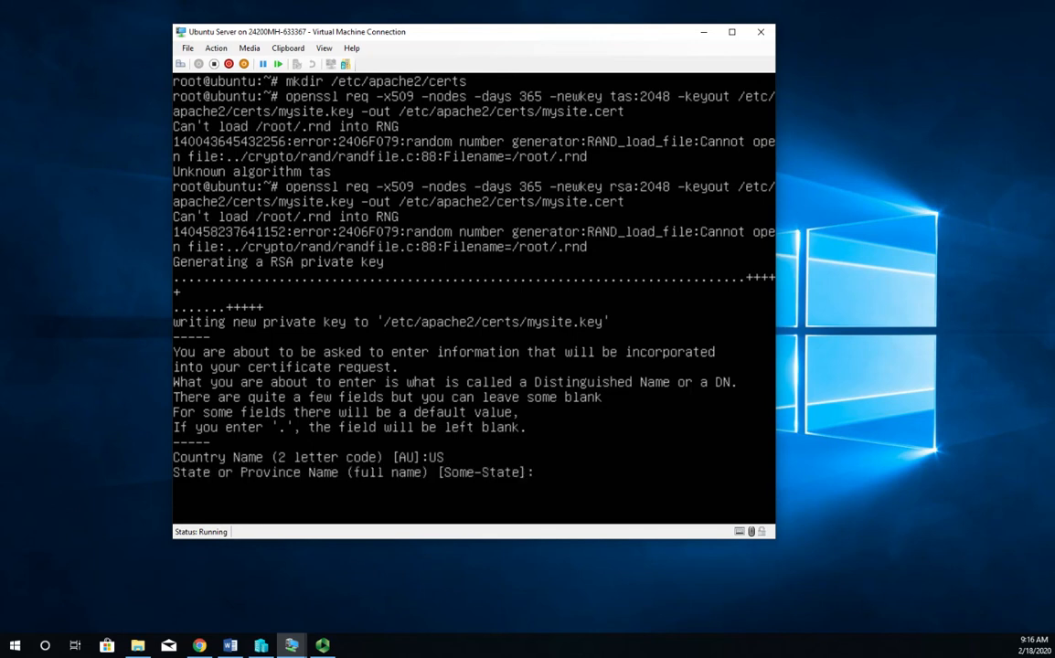
type("Washington")
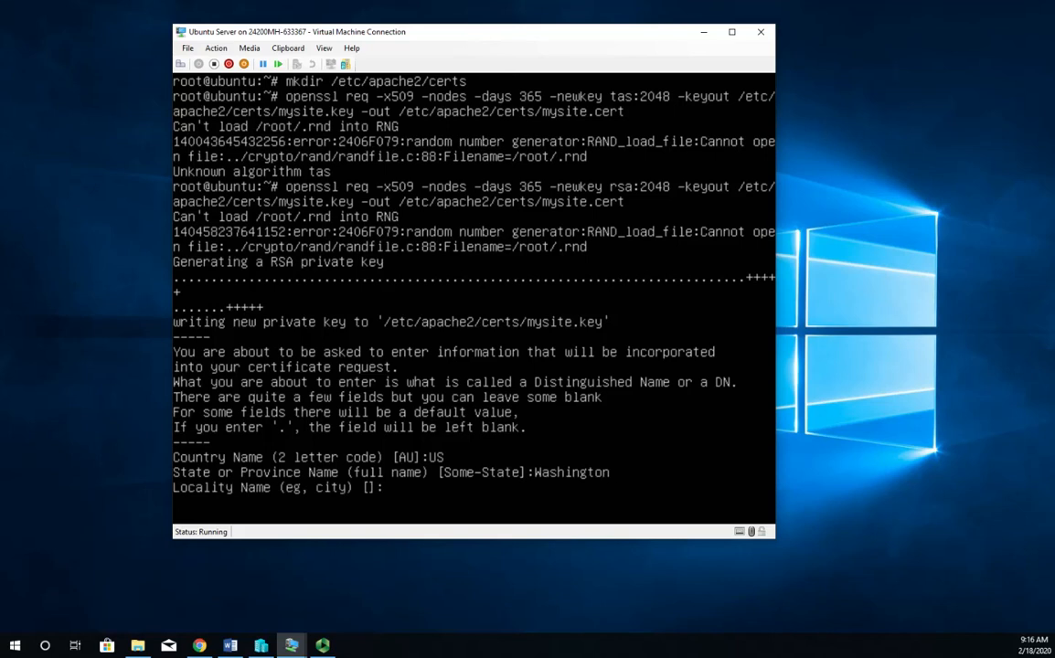
type("Yakima")
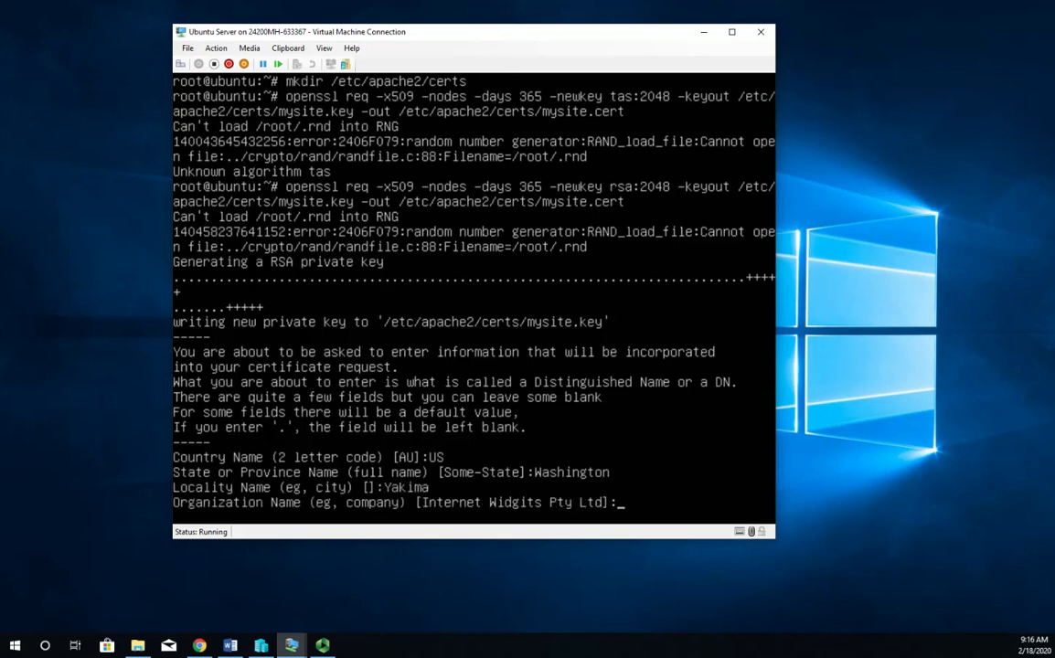
type("YVC")
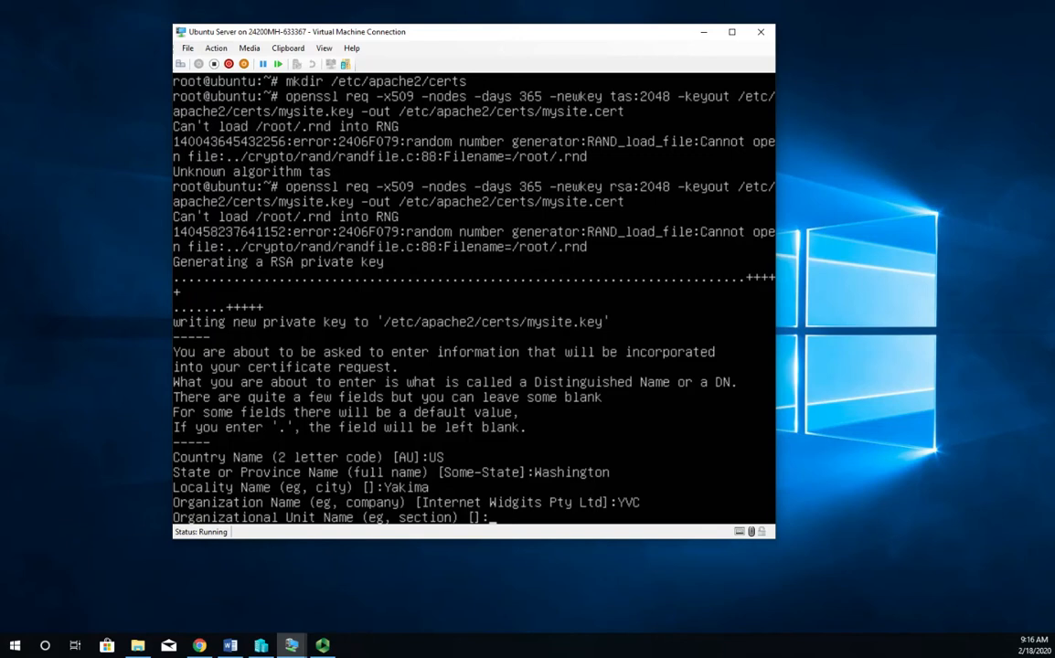
key("enter")
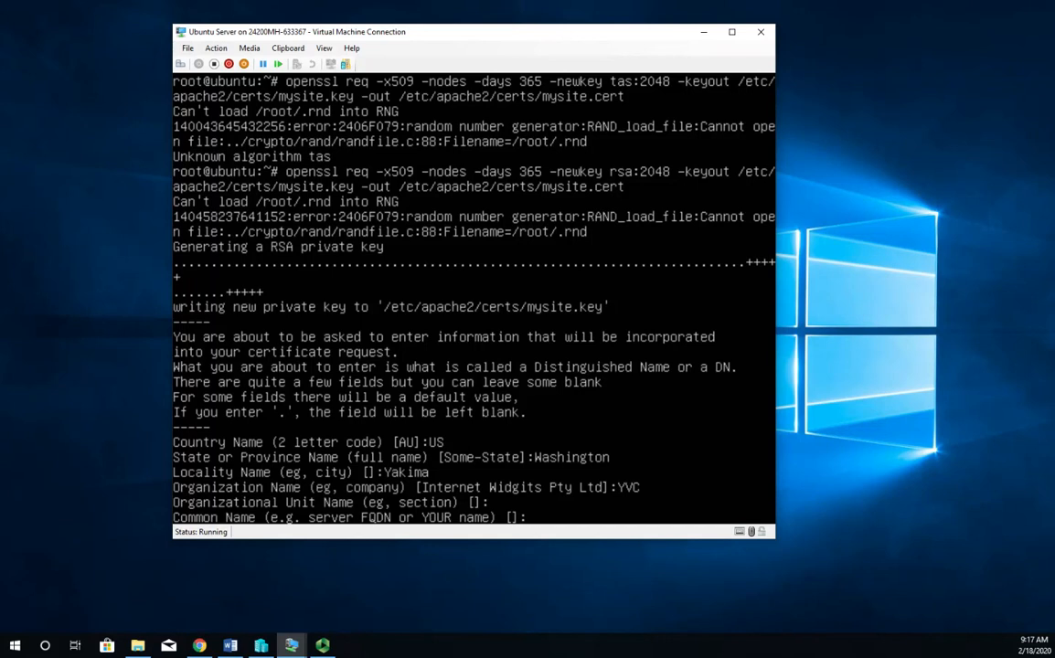
Give classroom.basit311.local as the Common Name and leave the email blank to finish.
type("clas")
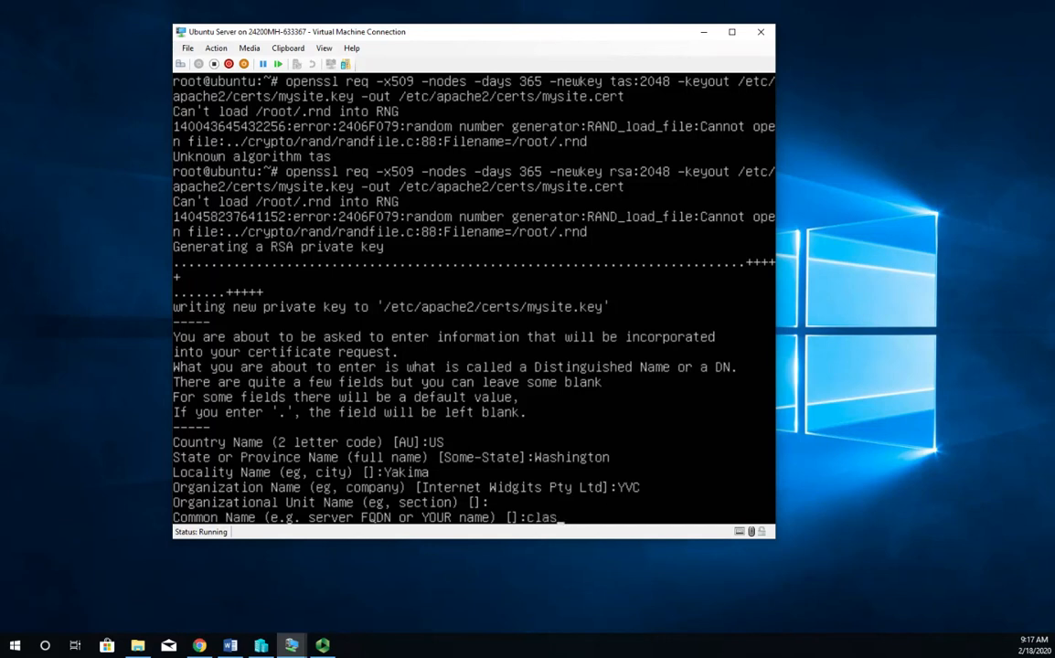
type("sroom.b")
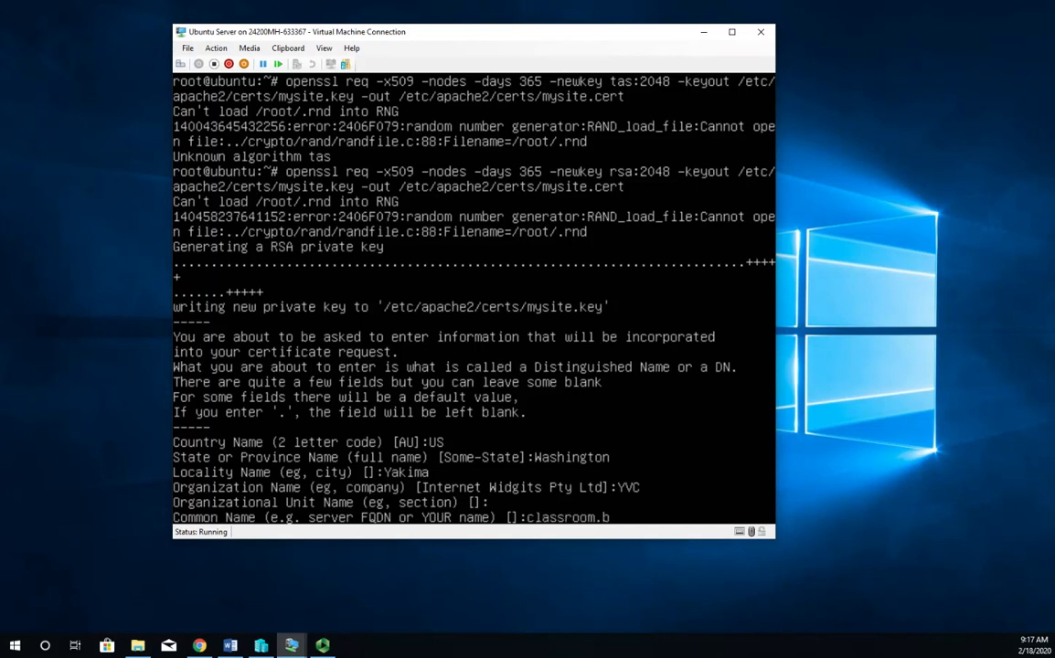
type("asit311.local")
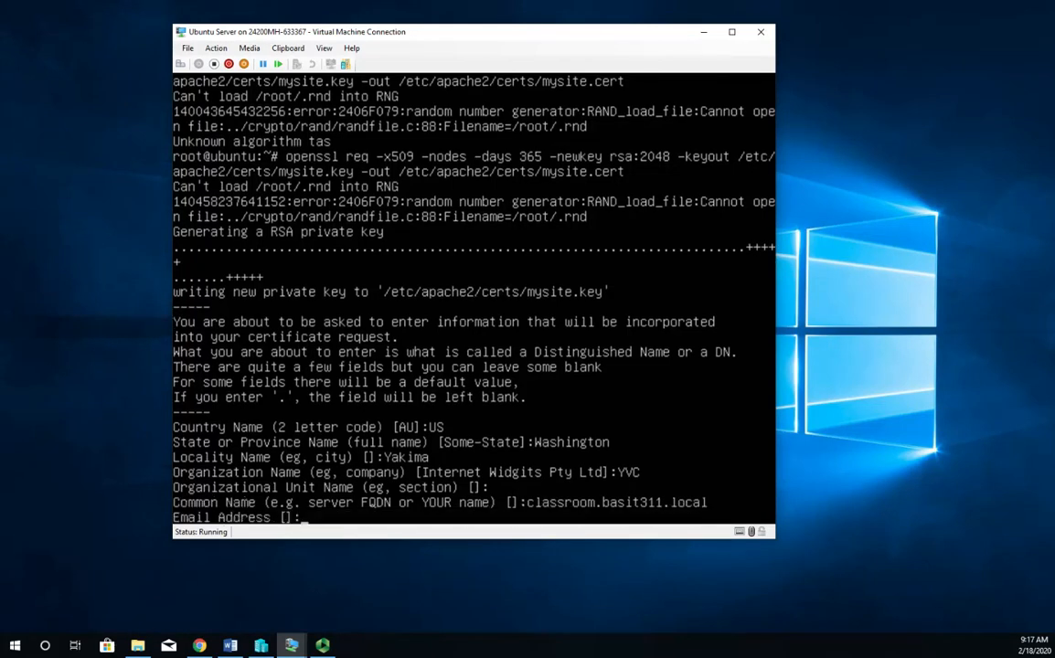
key("enter")
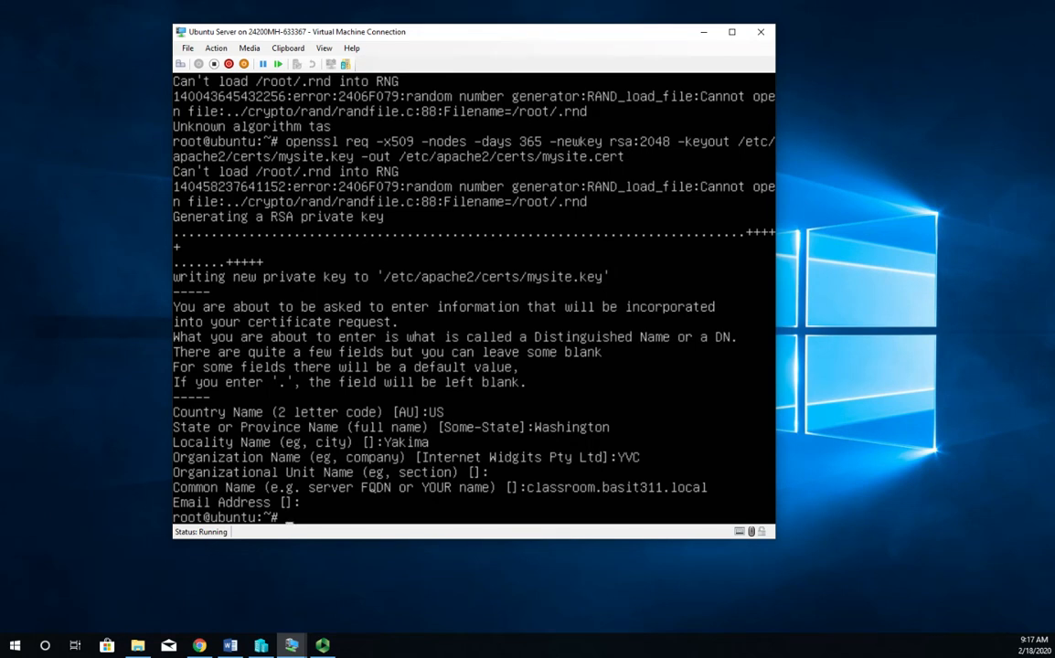
List /etc/apache2/certs to verify mysite.key and mysite.cert, then clear the terminal.
type("ls")
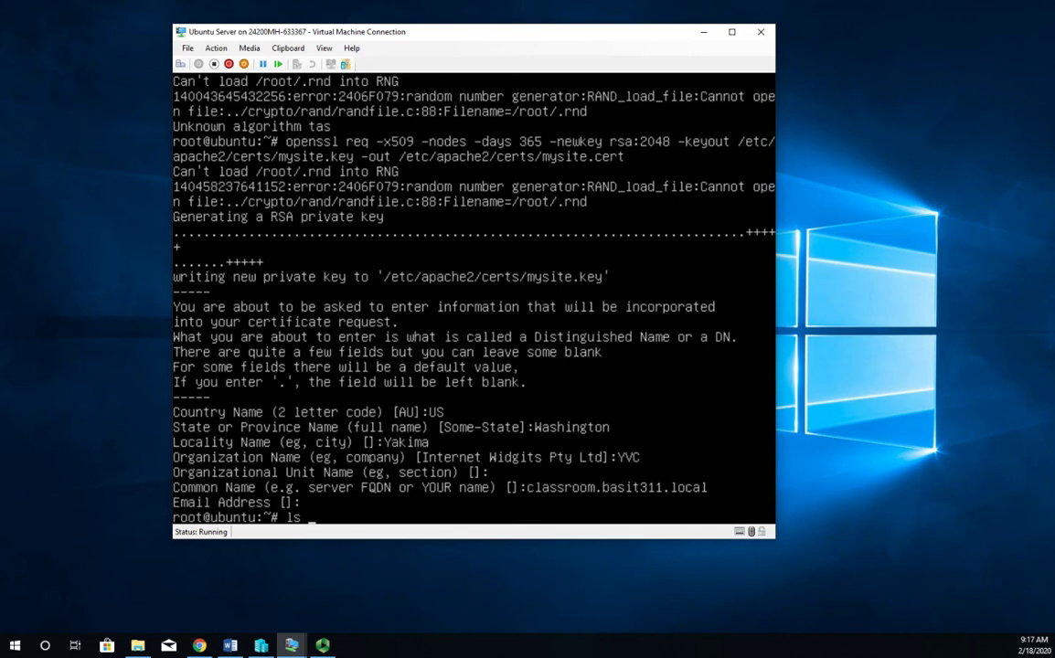
type("/etc/ap")
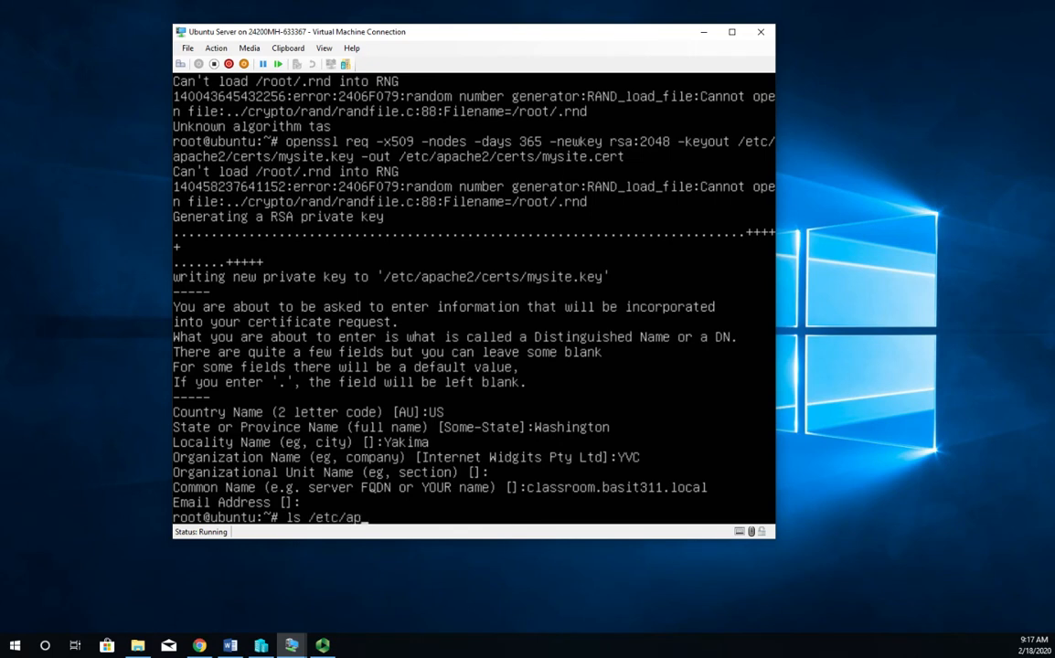
type("ache2/cer")
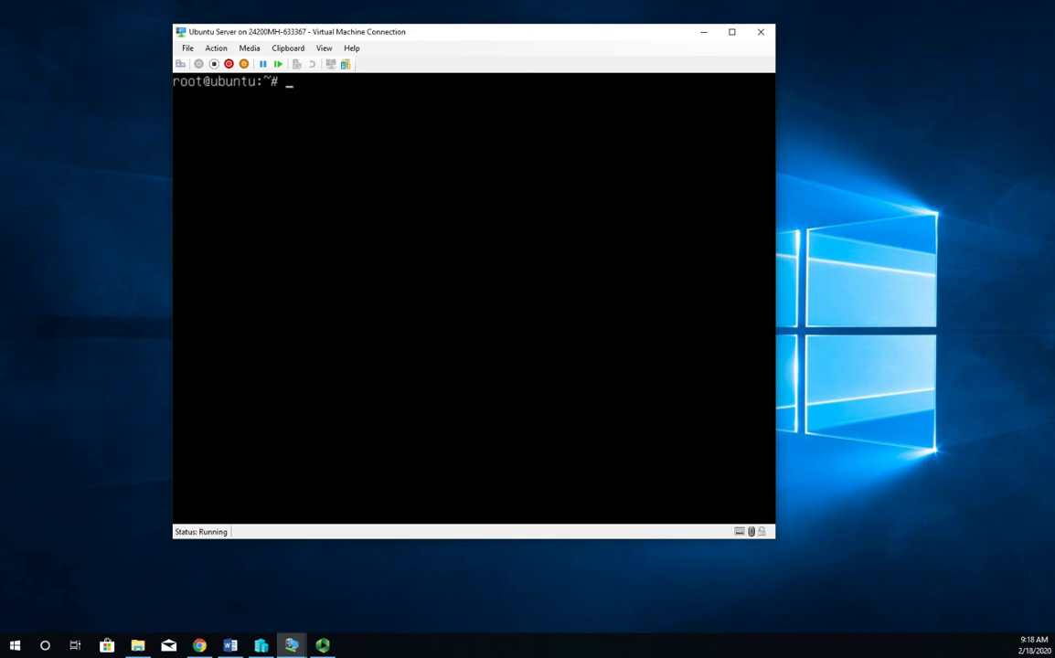
Start nano on the mistyped /etc/apache2/sites-available-ssl.conf, begin a save, then back out to the prompt.
type("nano")
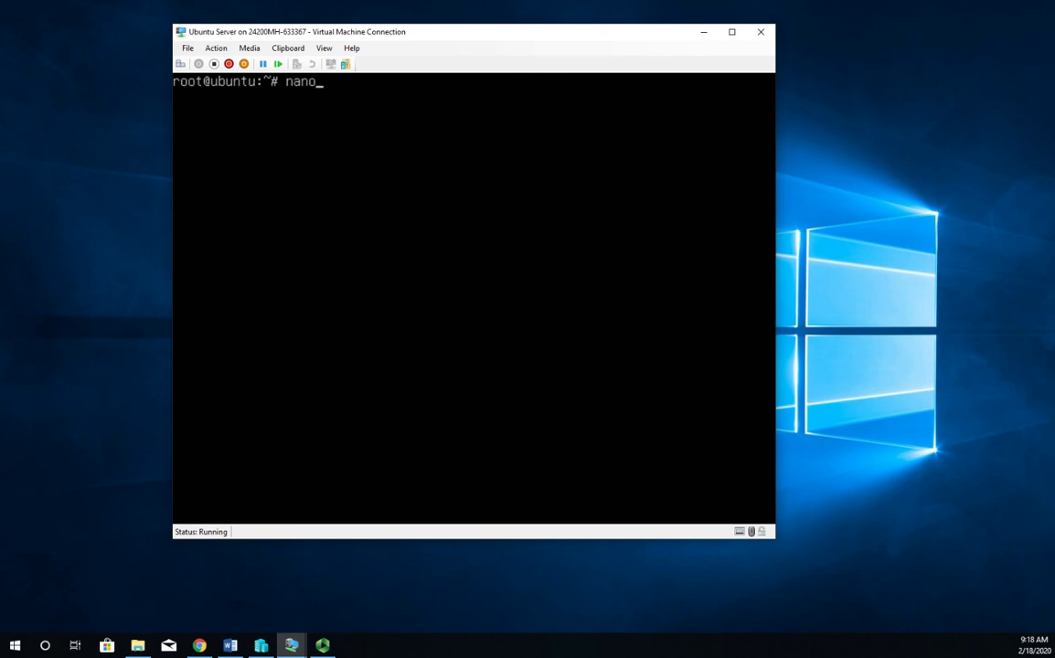
type("/")
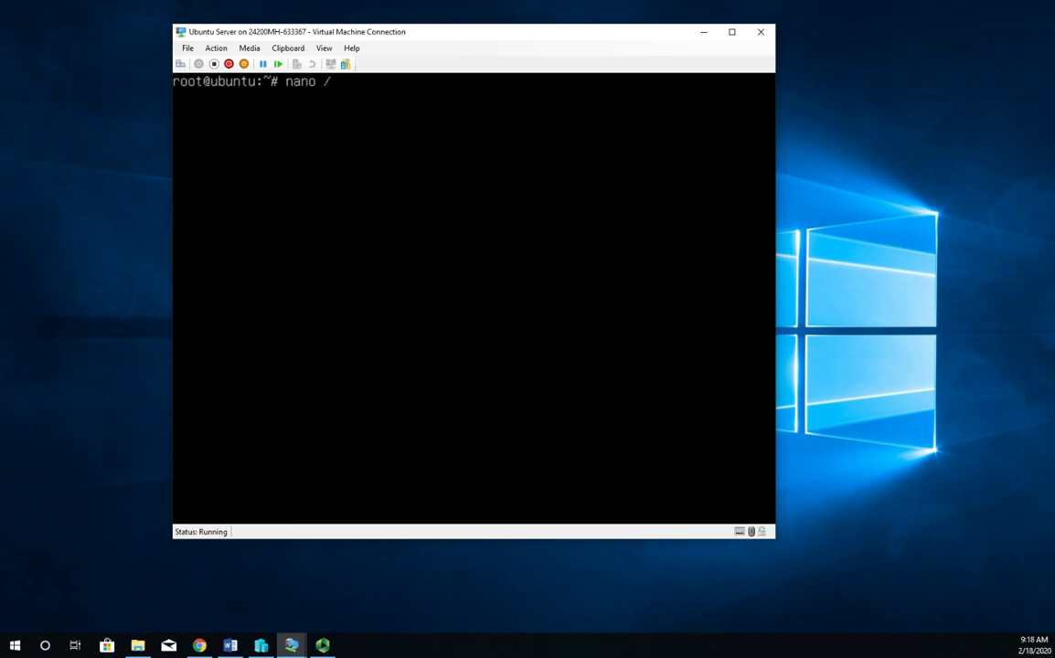
type("etc/")
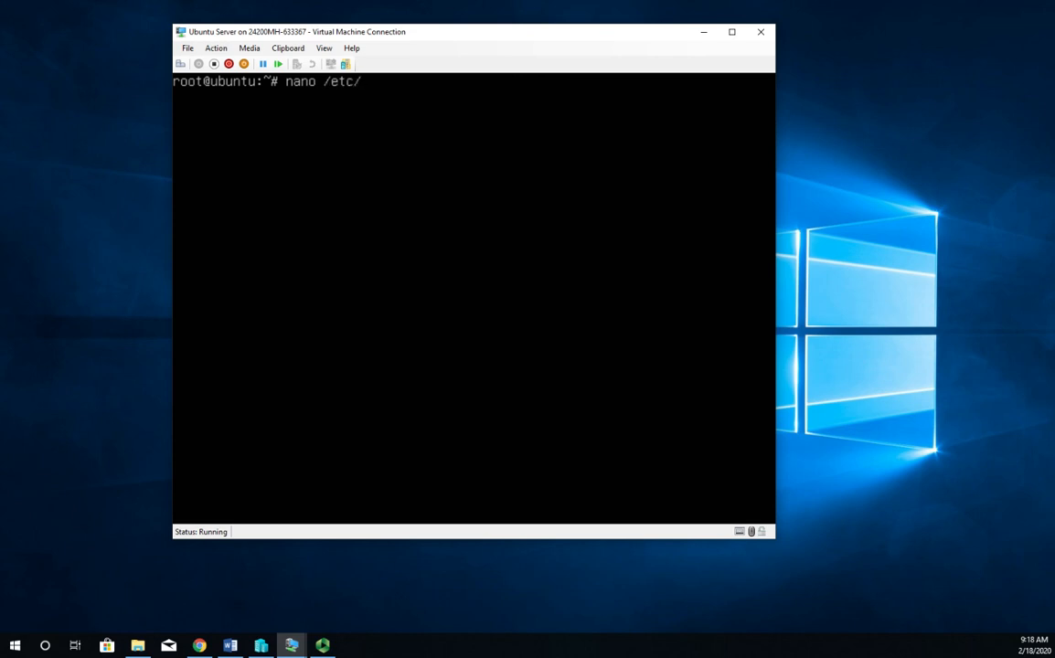
type("apache")
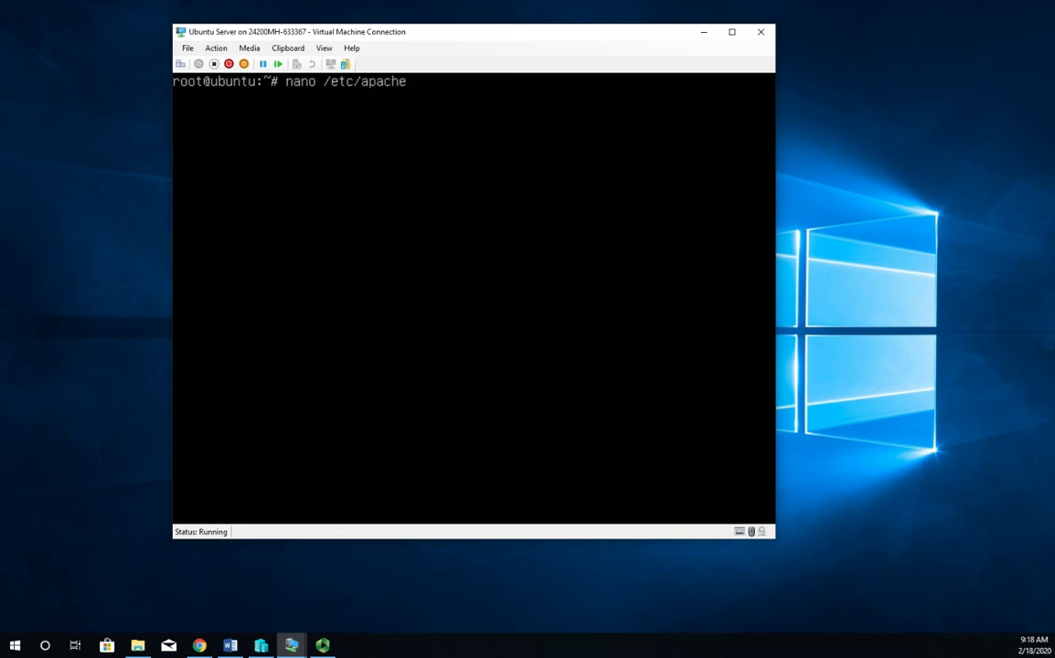
type("2/sites")
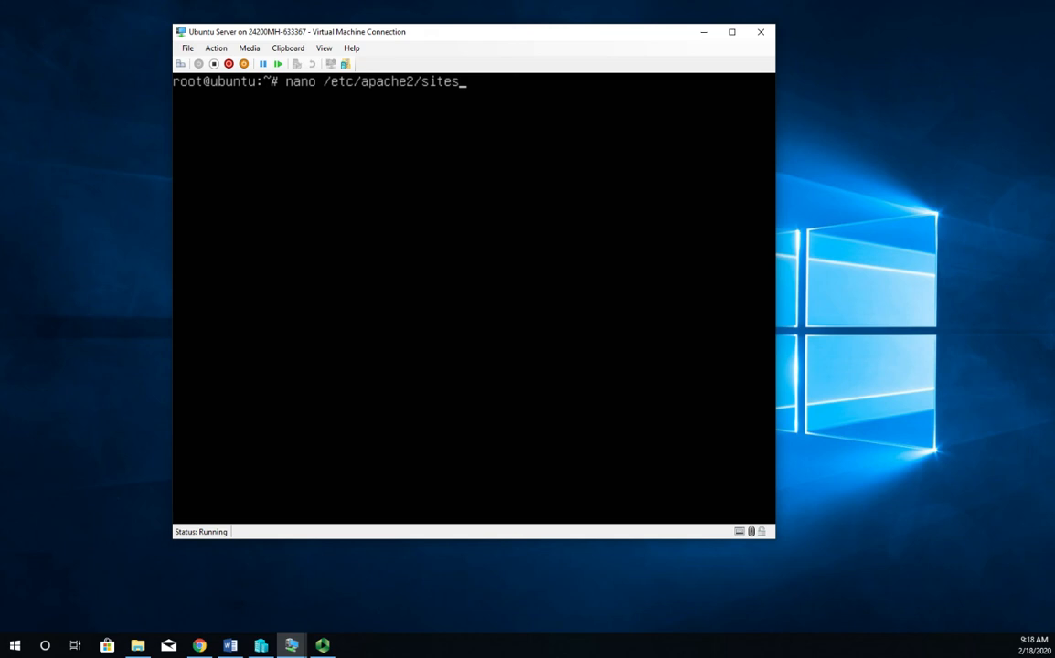
type("-avail")
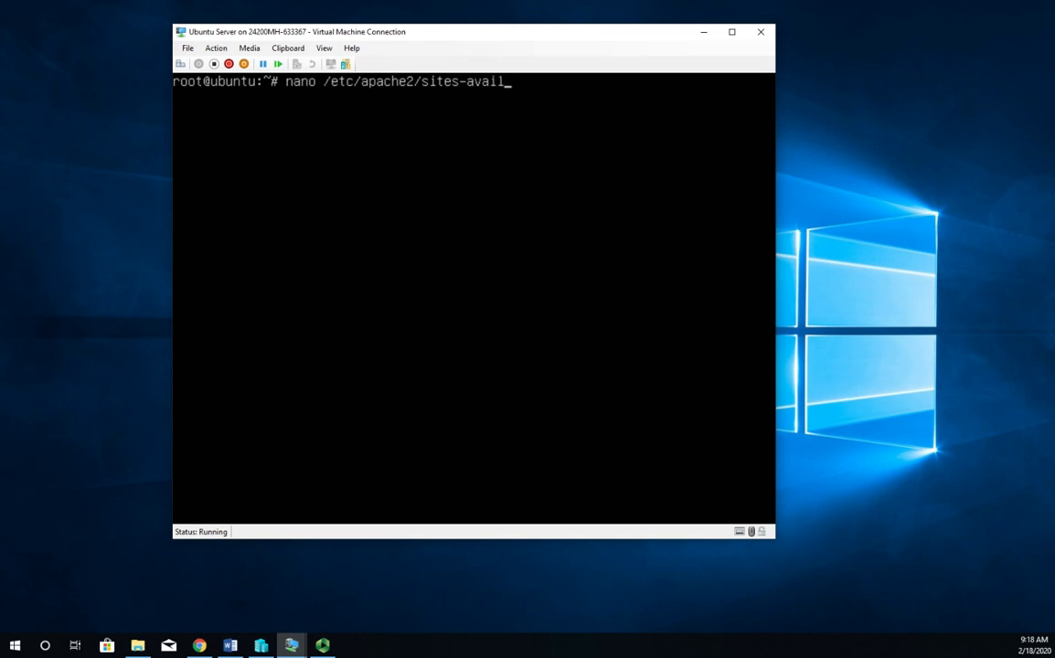
type("ab")
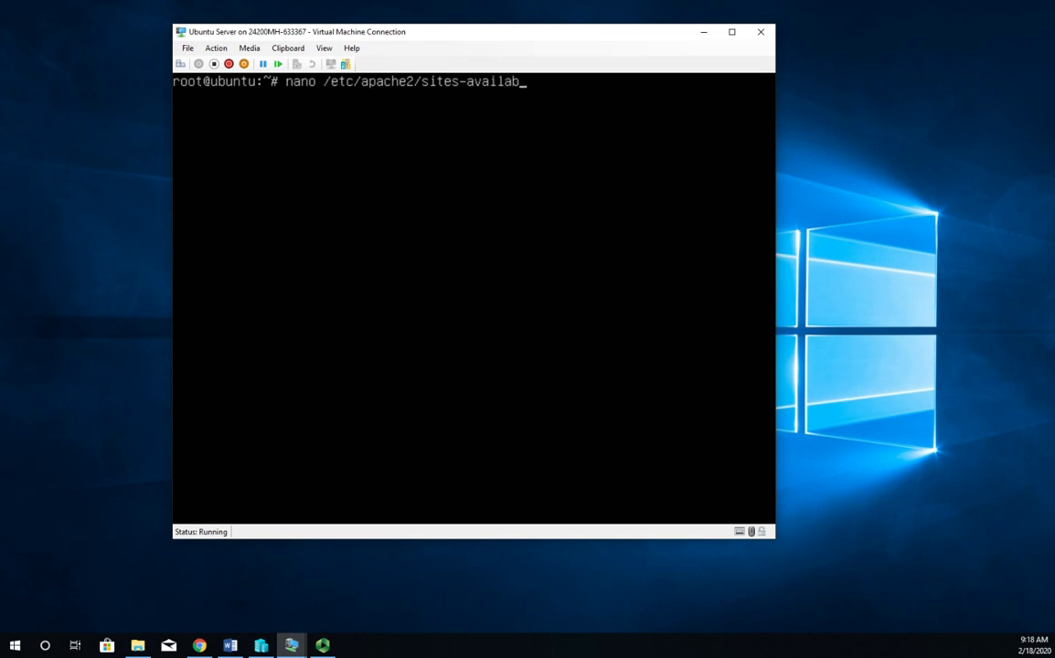
type("le")
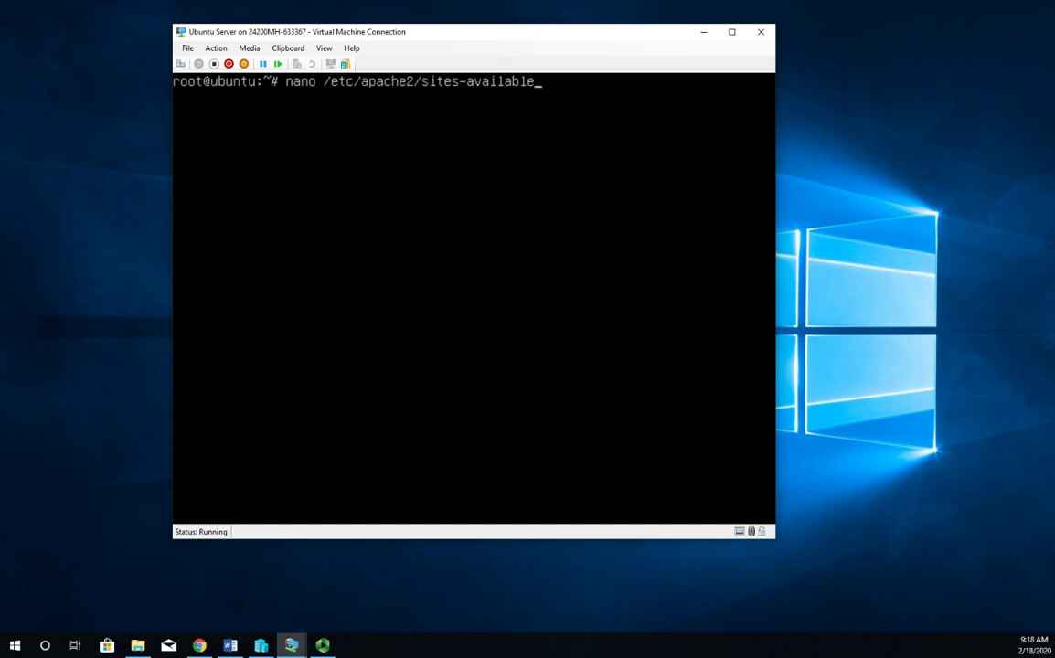
type("-ssl.c")
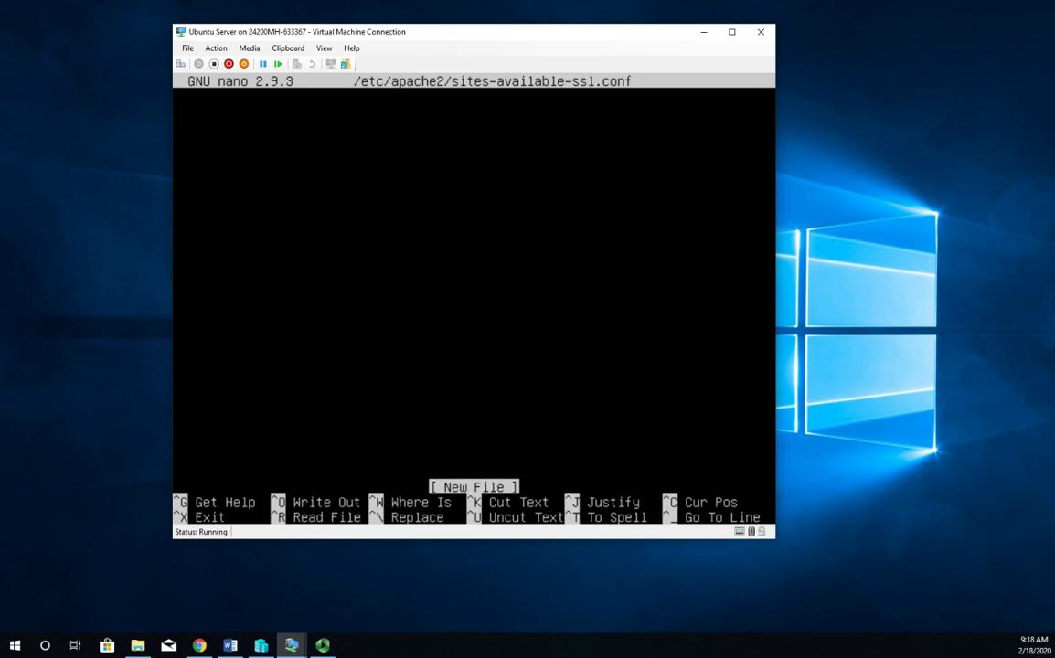
key("ctrl+o")
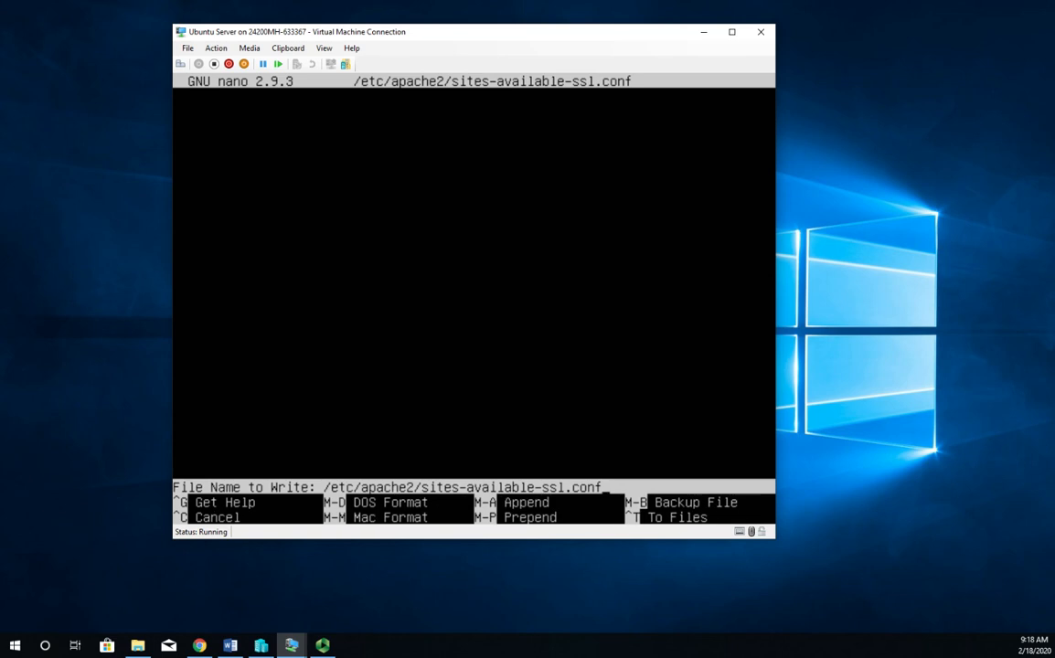
type("cle")
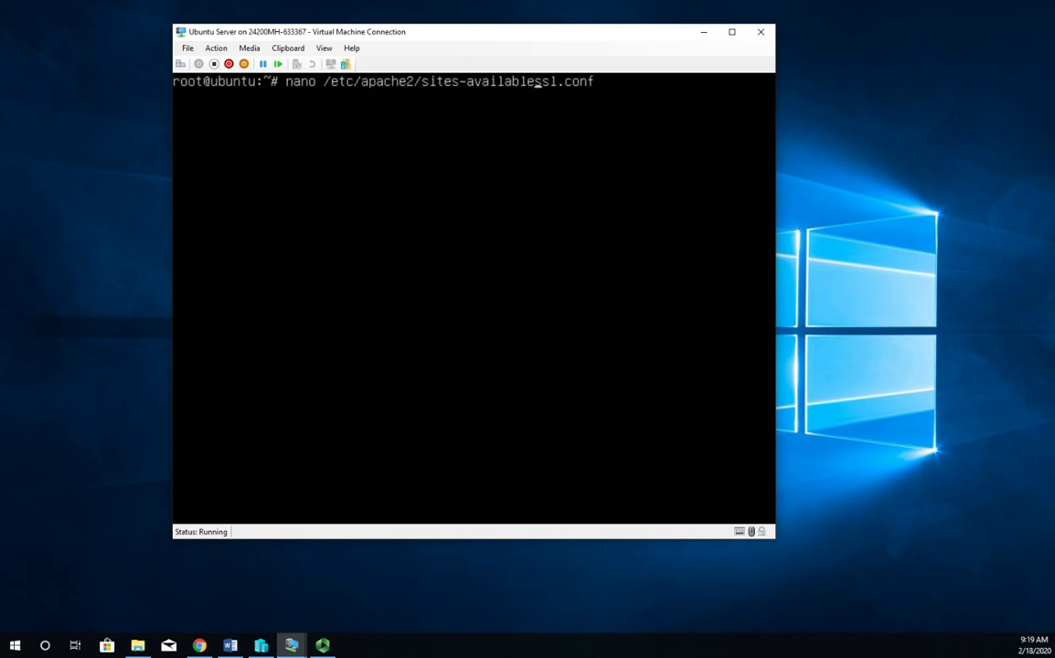
Edit default-ssl.conf so SSLCertificateFile points to /etc/apache2/certs/mysite.cert.
type("/")
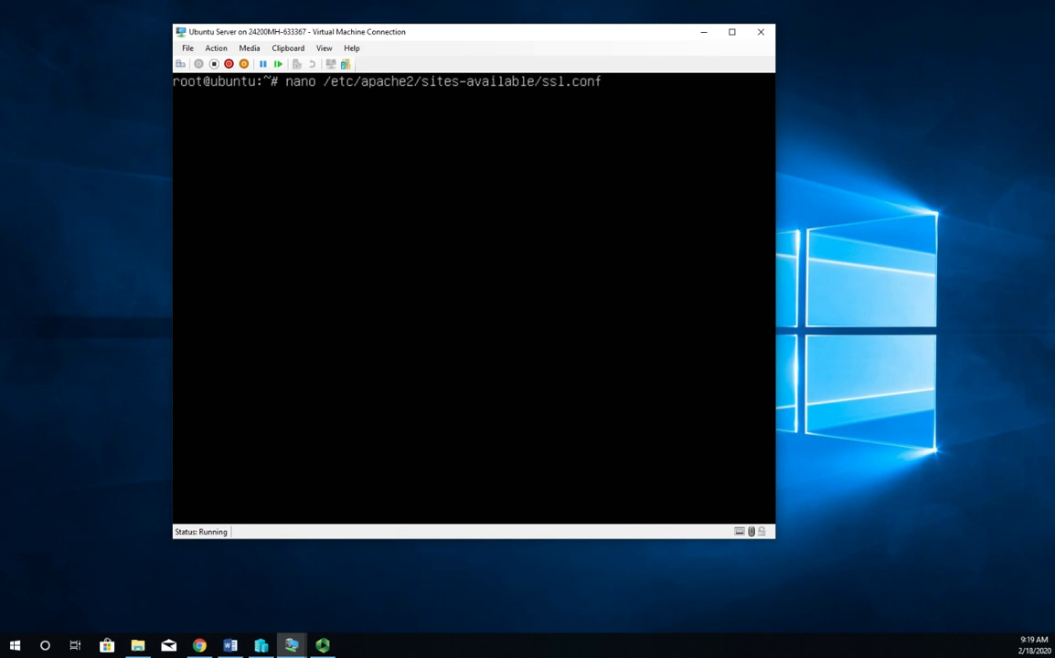
type("default")
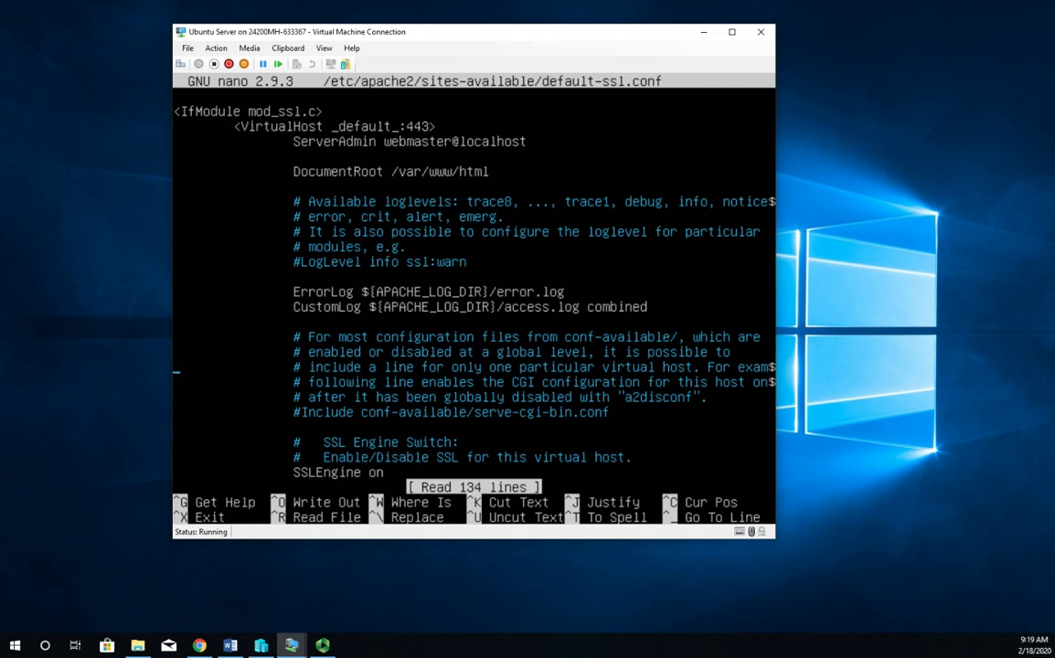
scroll("down", 3)
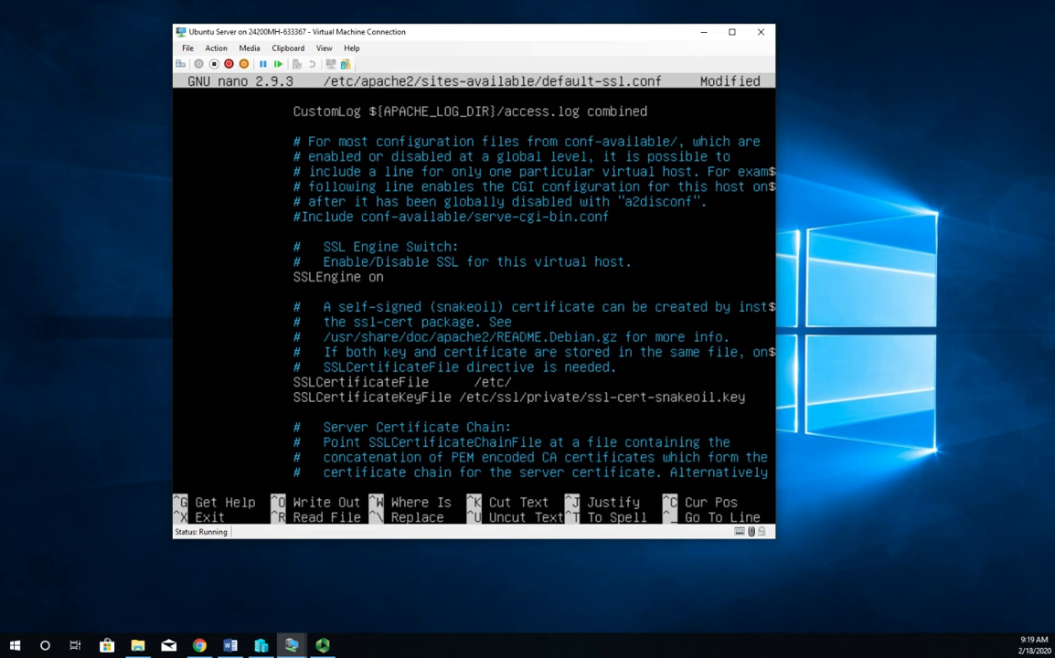
type("apache")
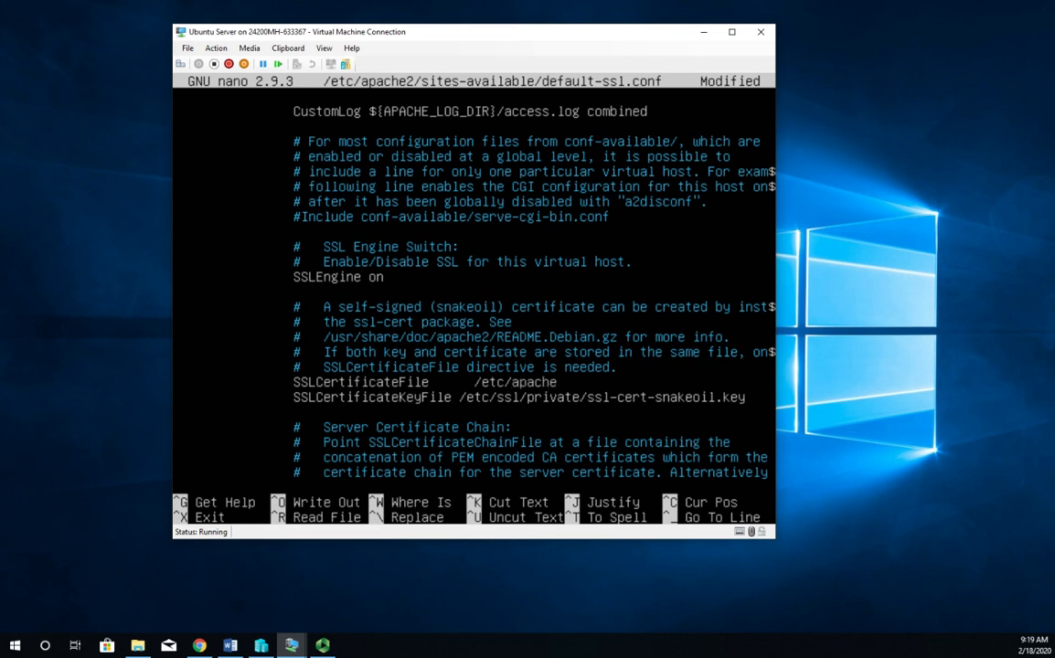
type("2/certs")
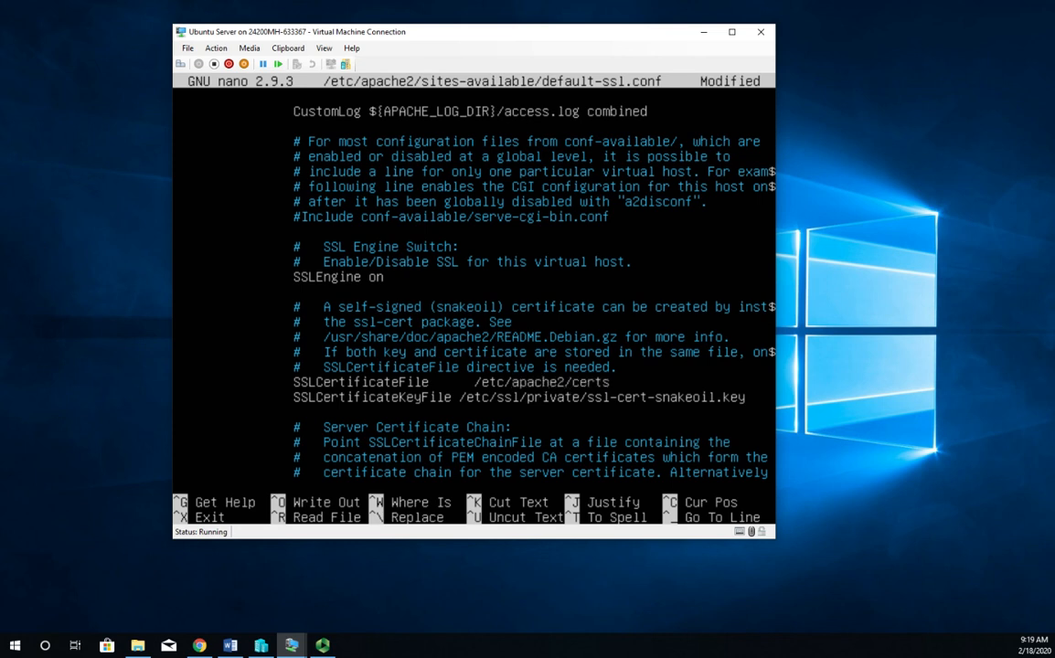
type("myst_")
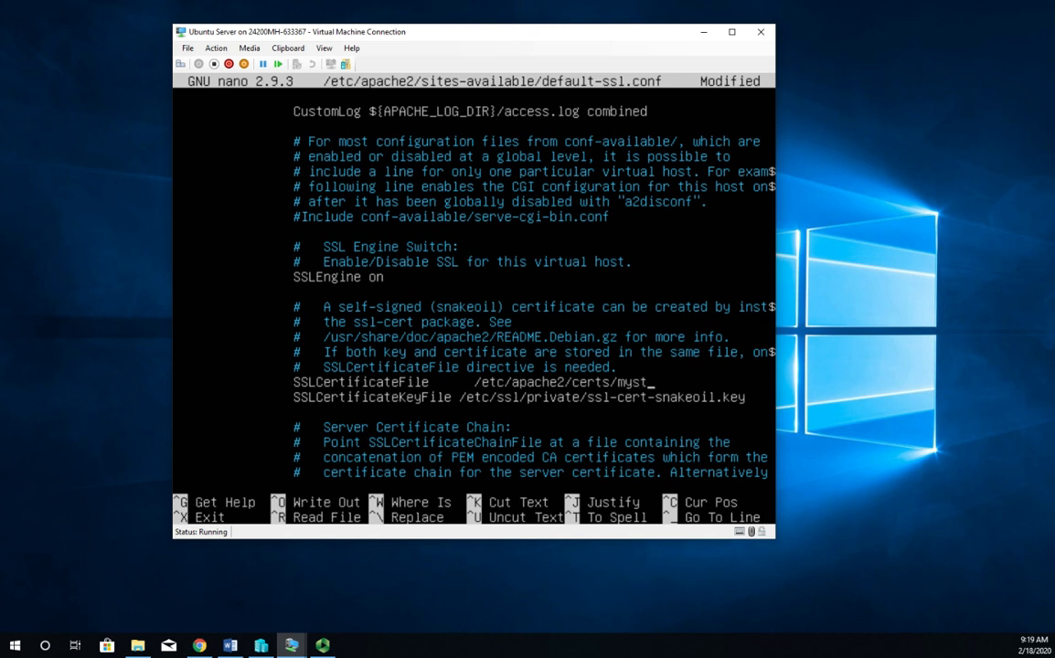
type("site")
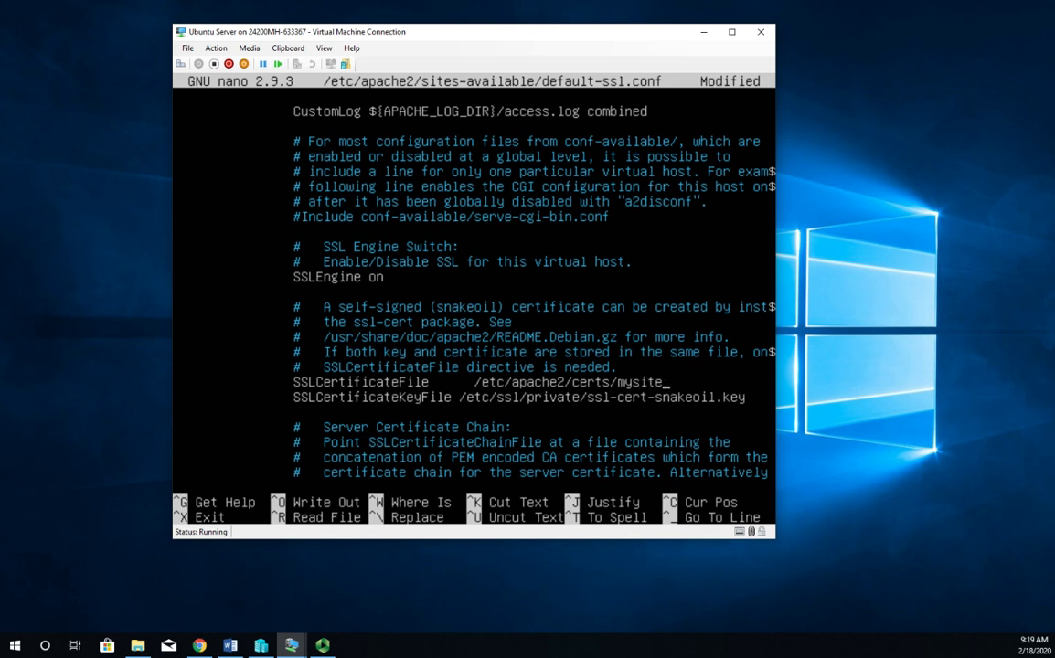
type(".cert")
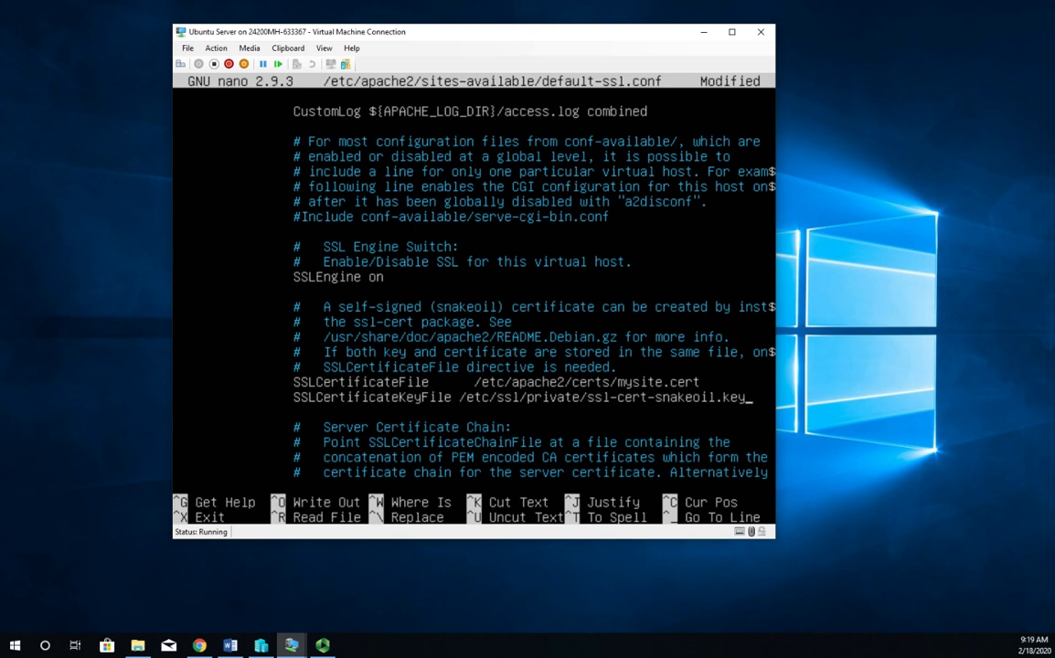
Replace the snakeoil key path so SSLCertificateKeyFile points to /etc/apache2/certs/mysite.key.
key("Backspace")
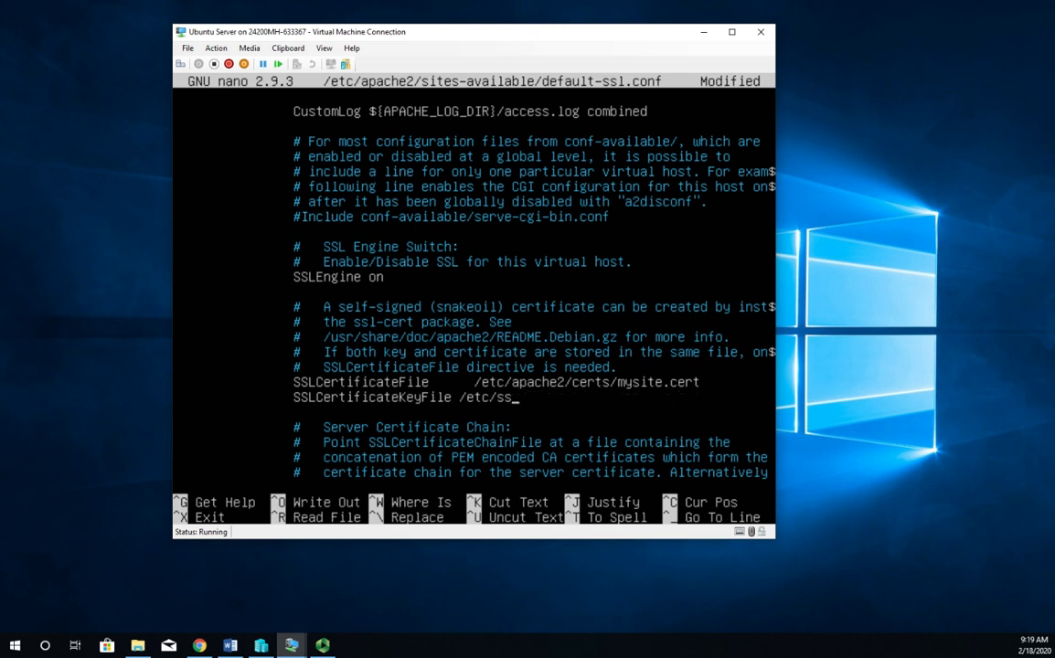
type("apache2")
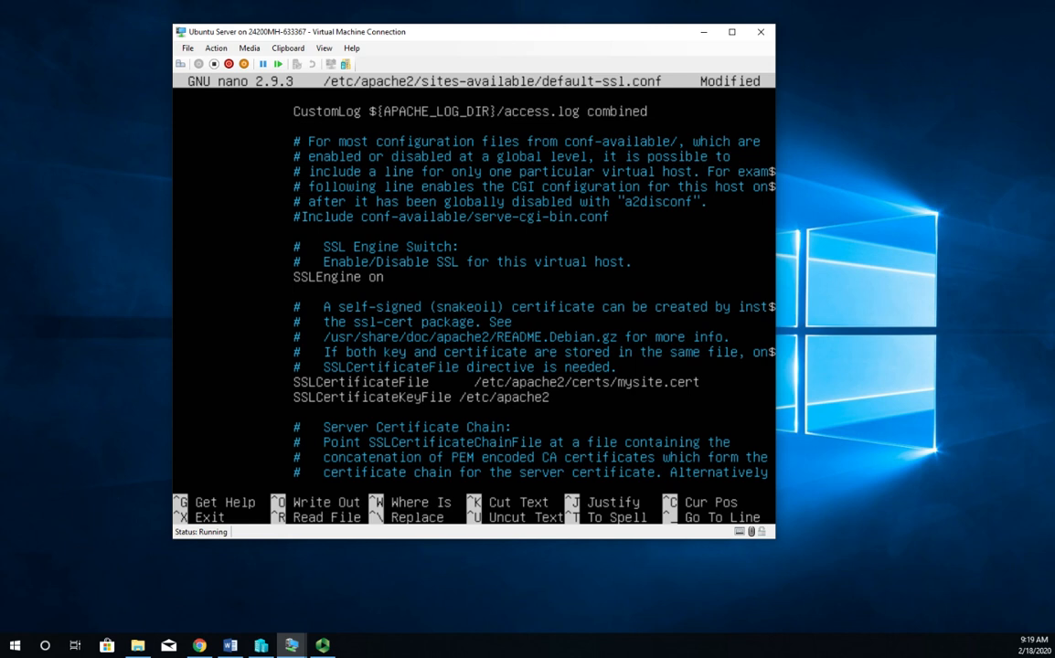
type("certs/")
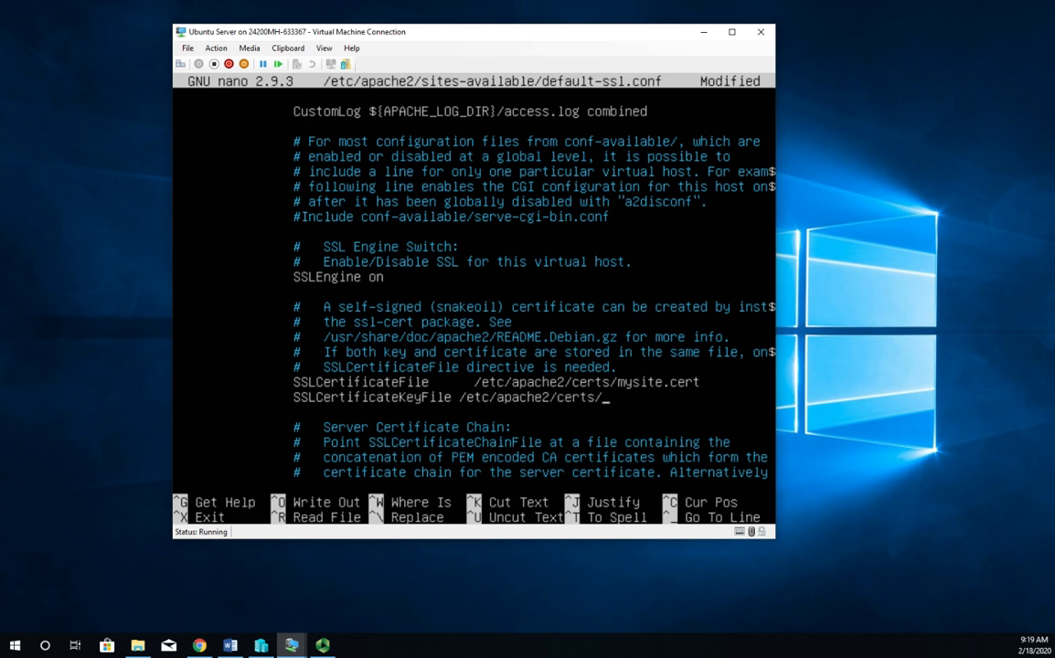
type("m")
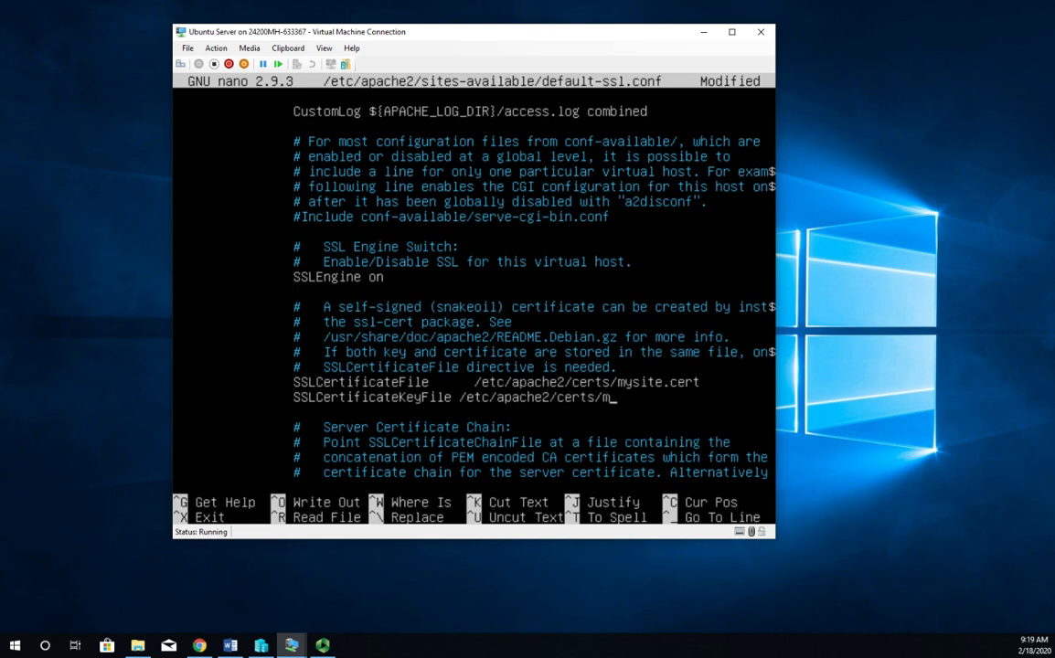
type("ysite.ke")
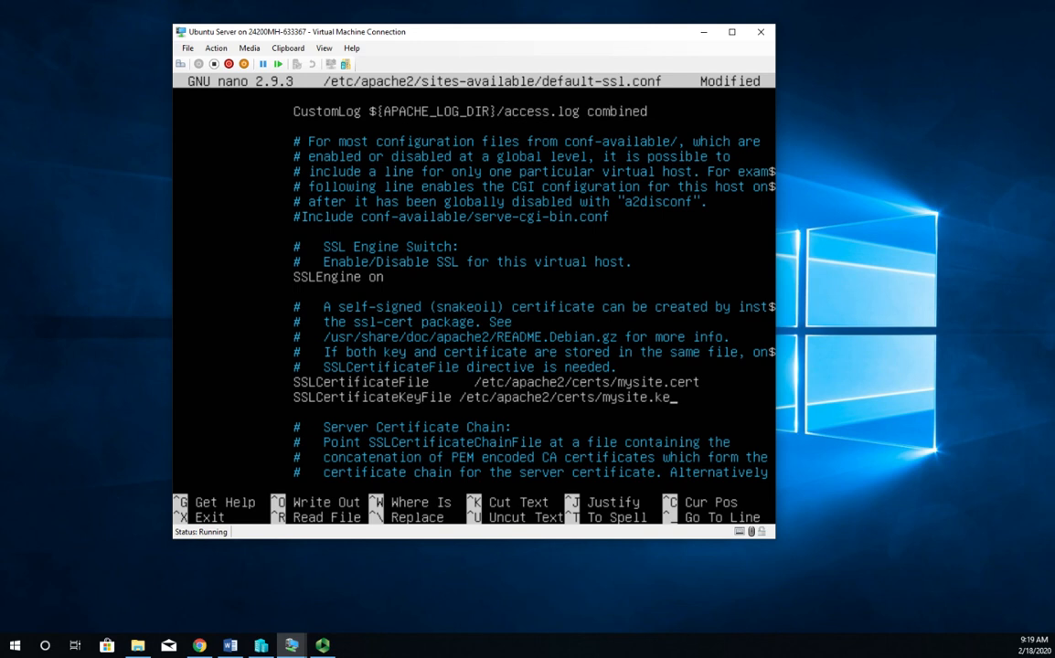
type("y")
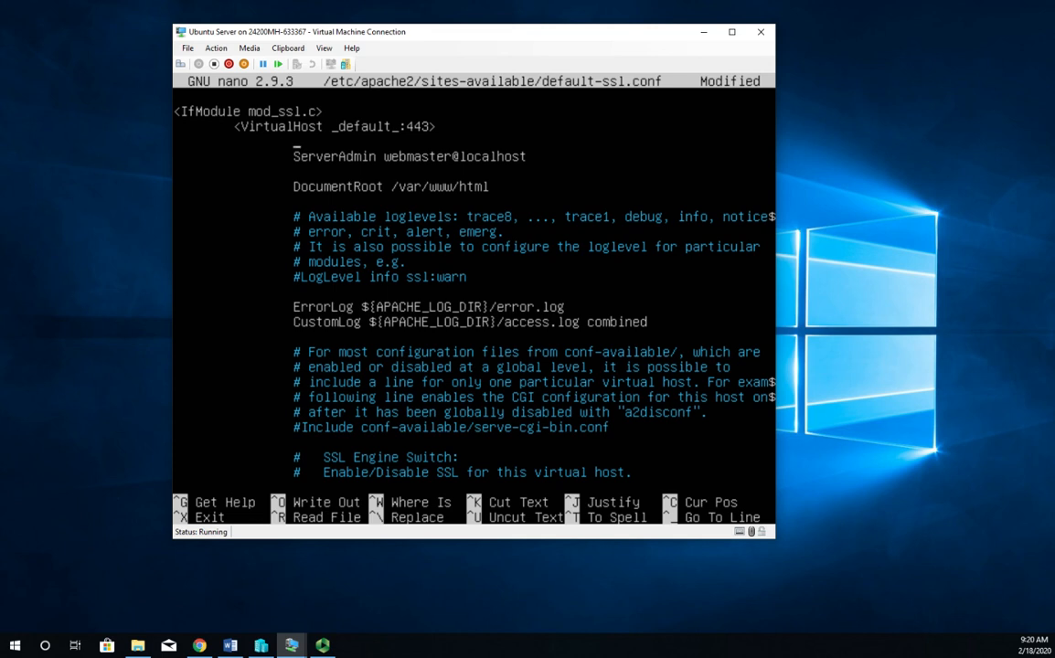
Add ServerName classroom.basit311.local to the SSL virtual host and save default-ssl.conf.
type("ServerName classroom")
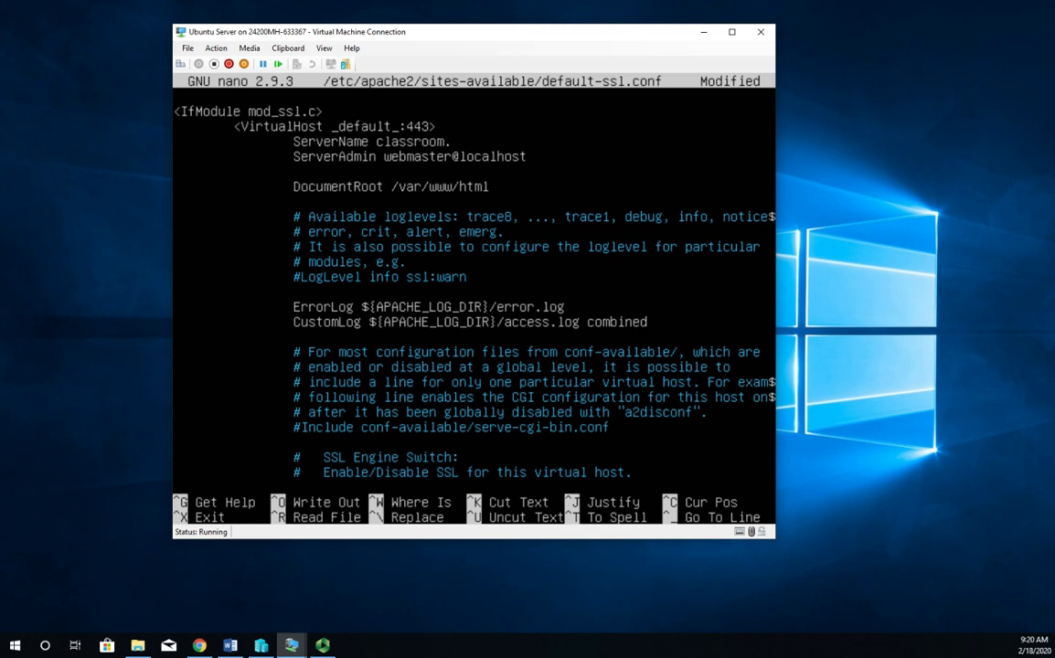
type(".basit311")
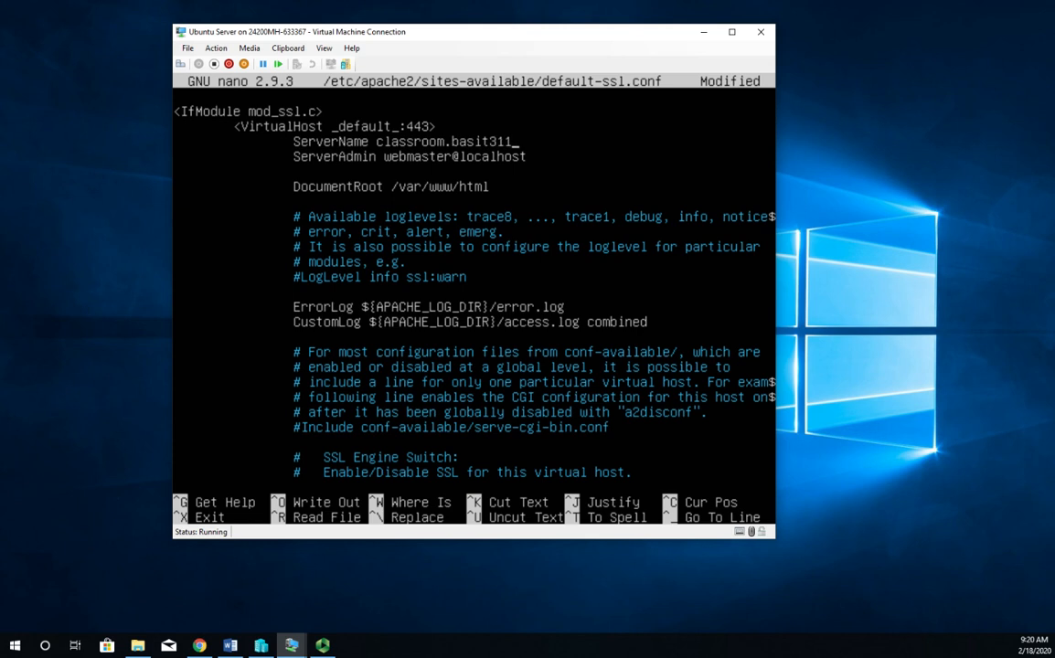
type(".local")
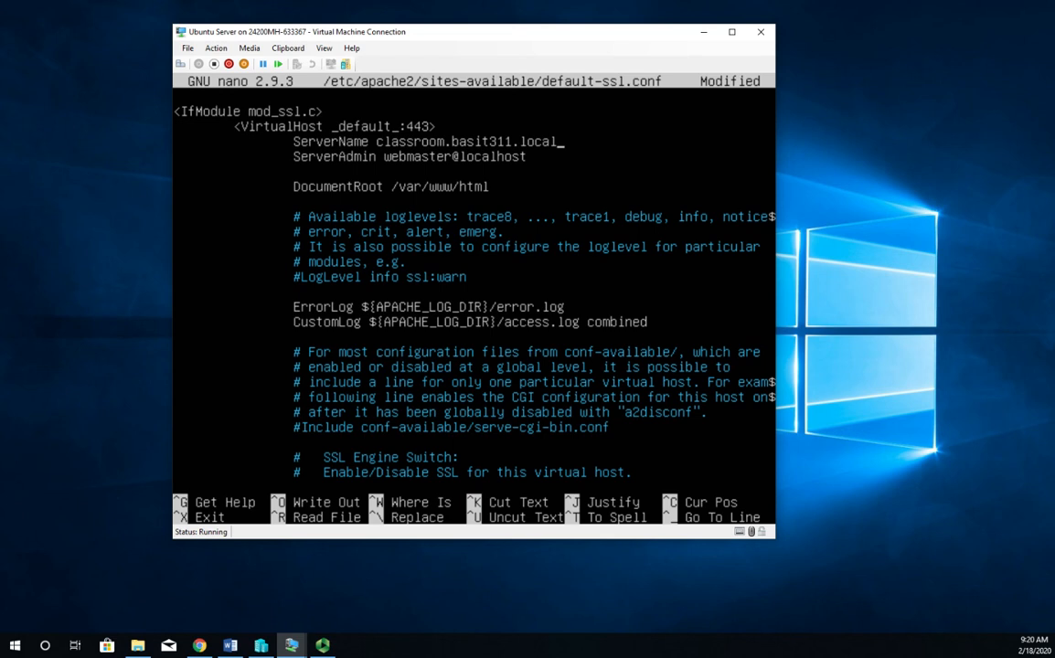
key("ctrl+o")
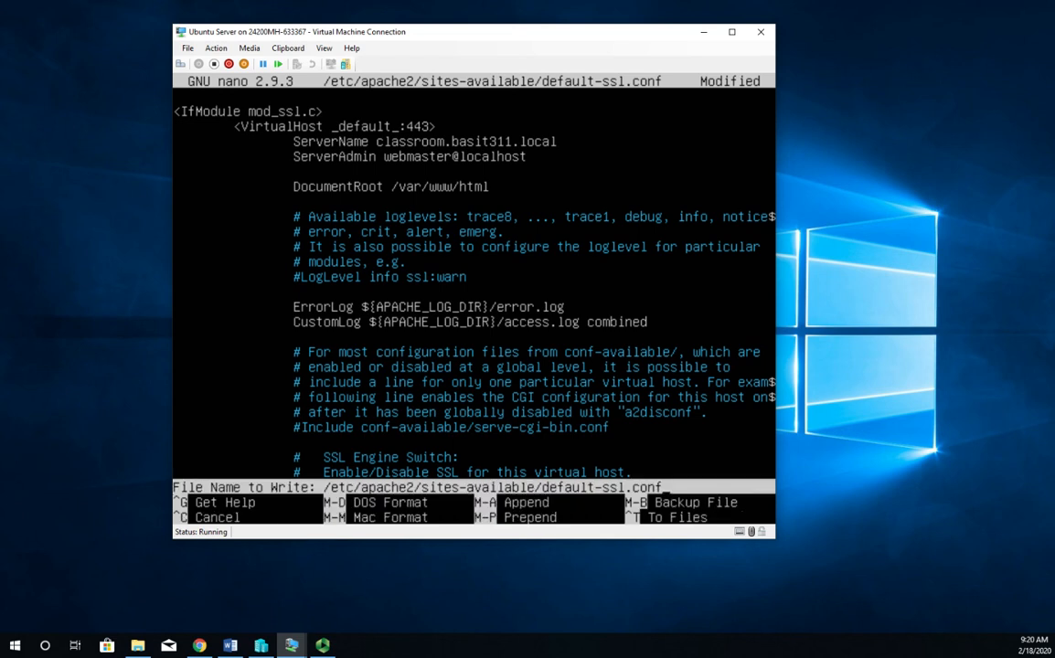
key("Enter")
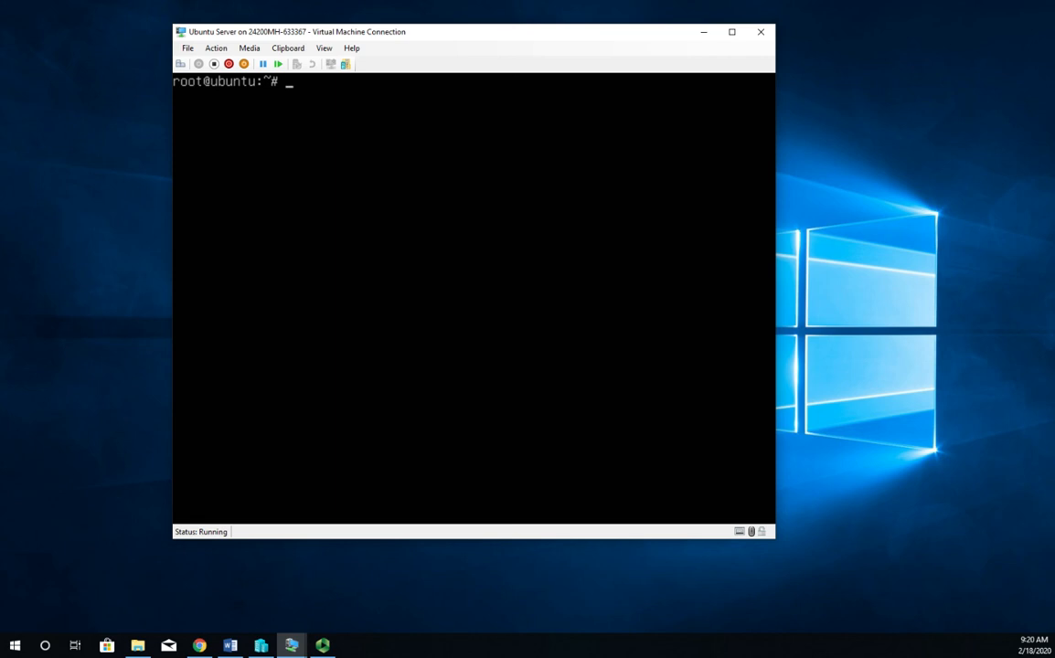
Reload Apache with systemctl reload apache2.
type("s")
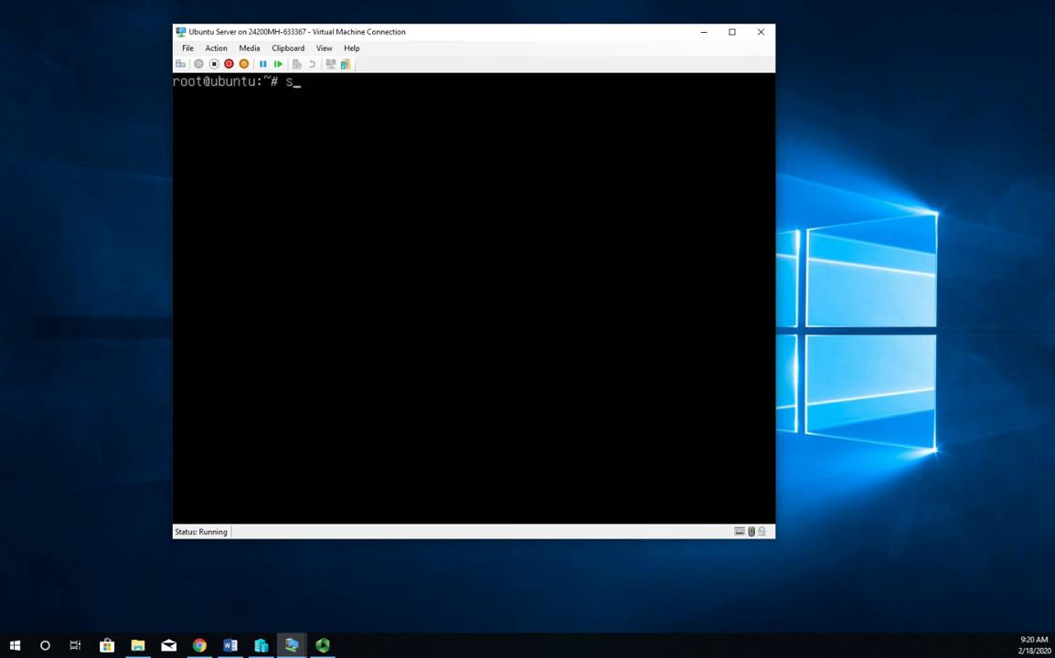
type("ystemctl")
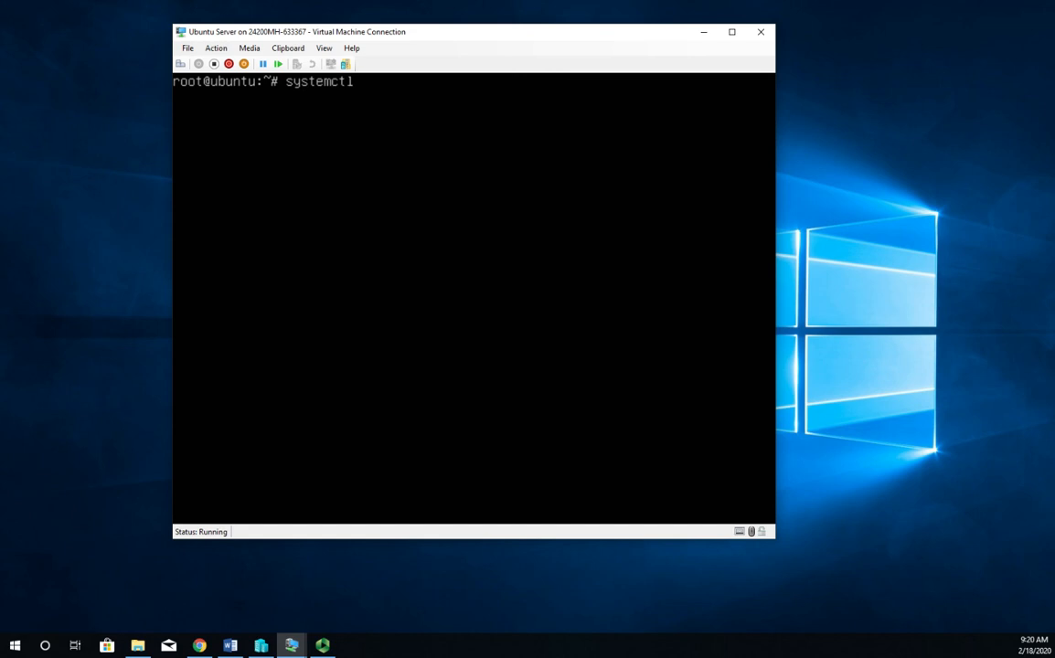
type("reload")
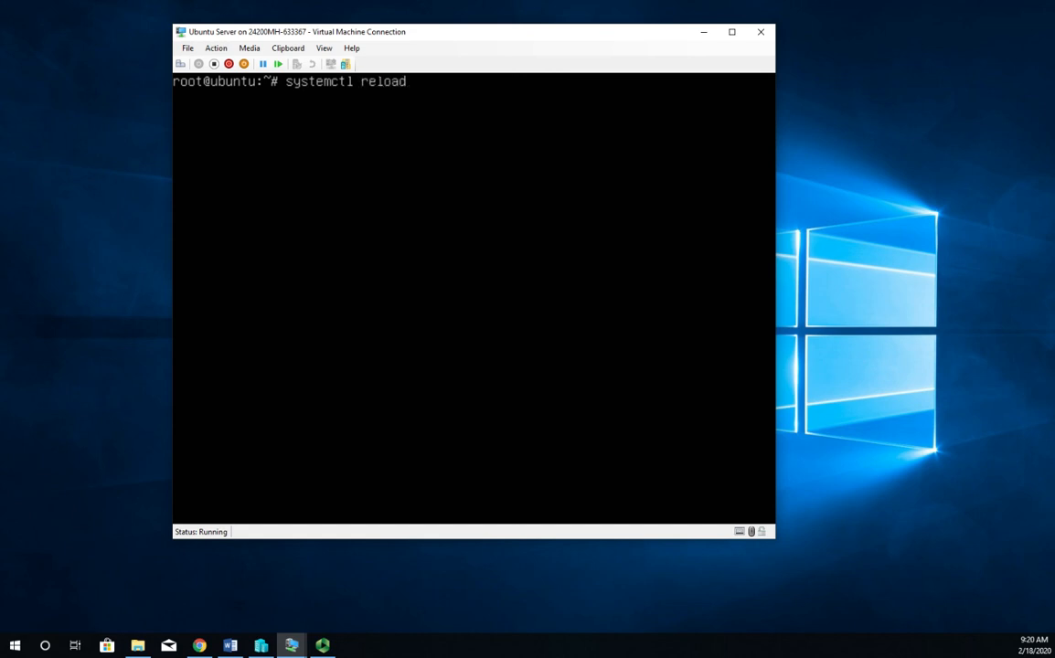
type("ah")
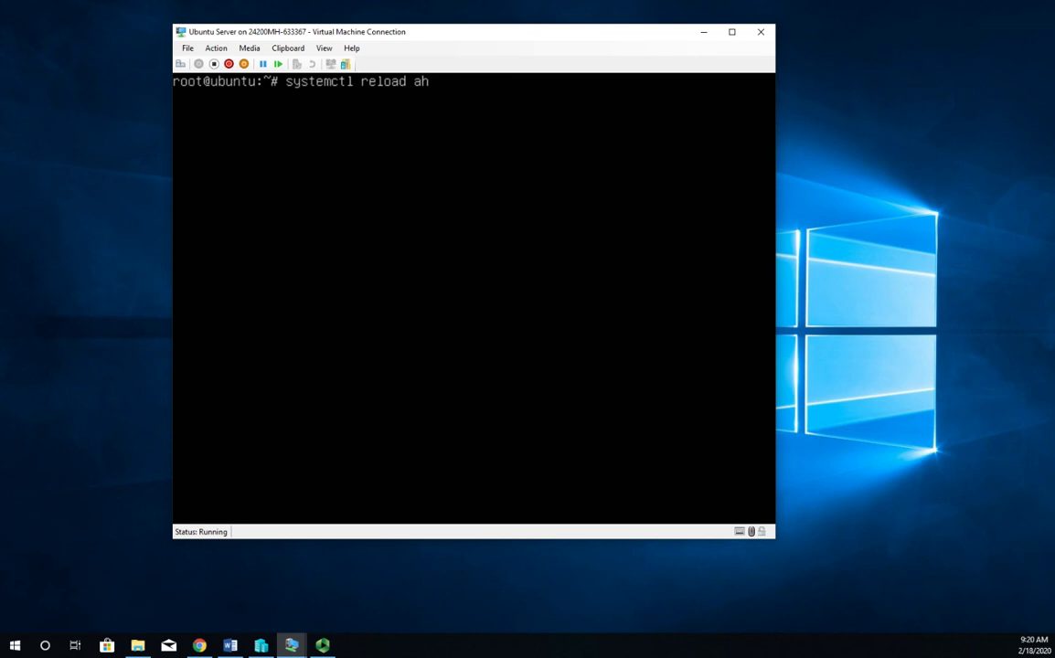
type("pache2")
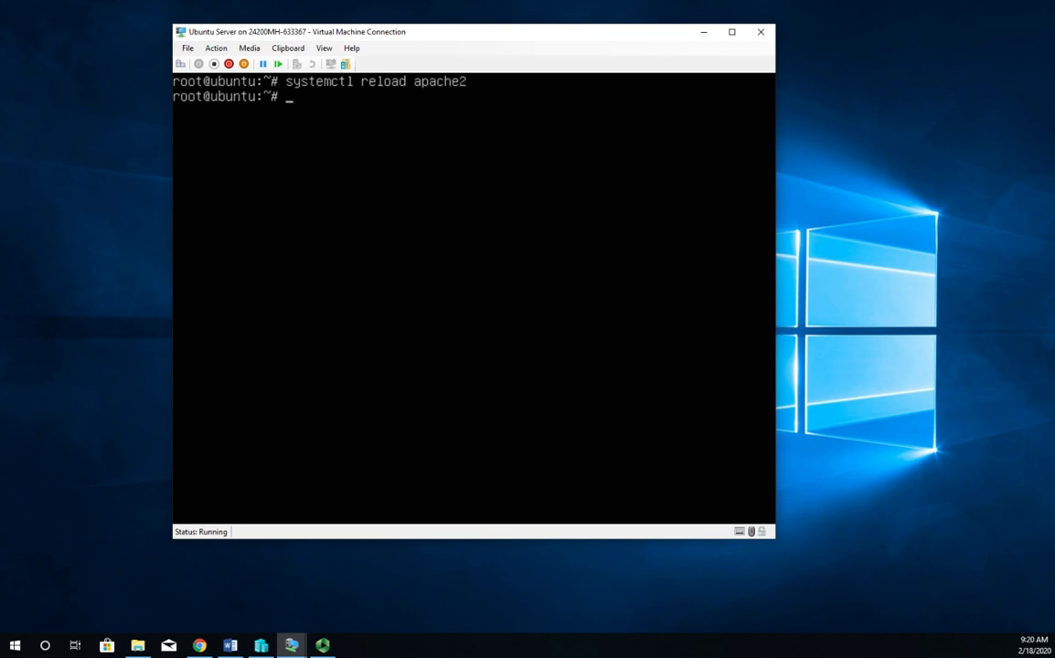
Check systemctl status apache2 shows active (running), then leave the status view.
type("systemctl relapache2")
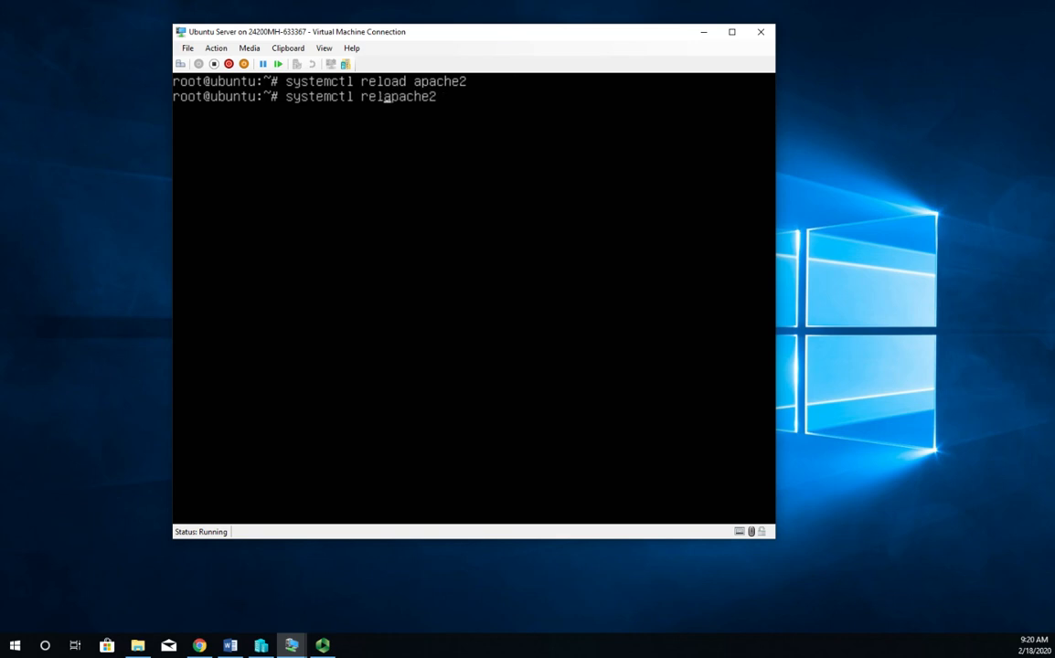
type("status")
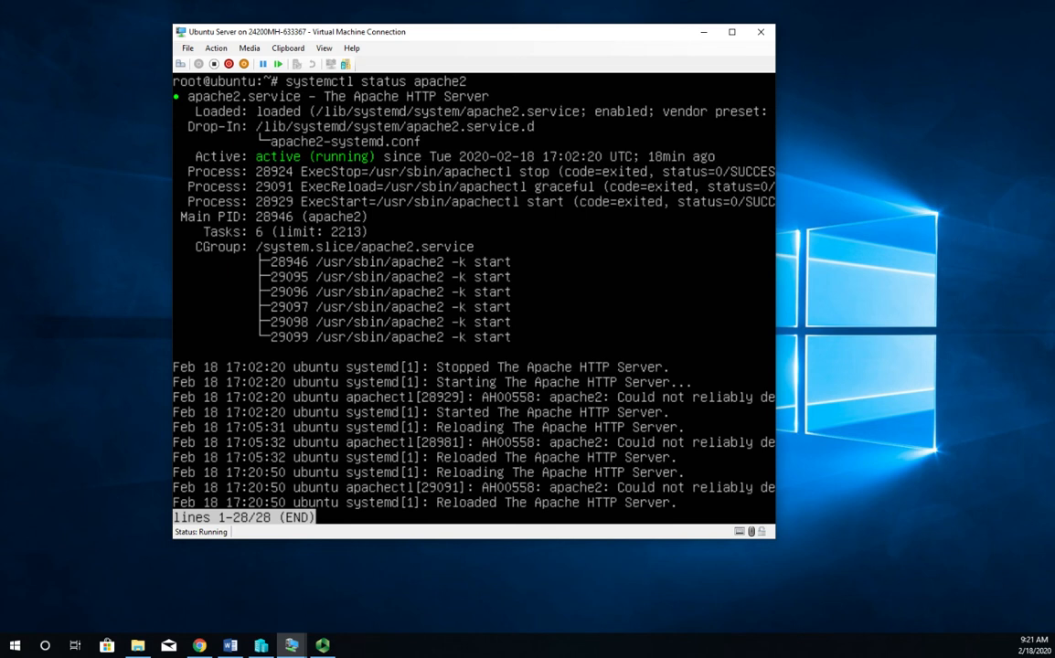
key("q")
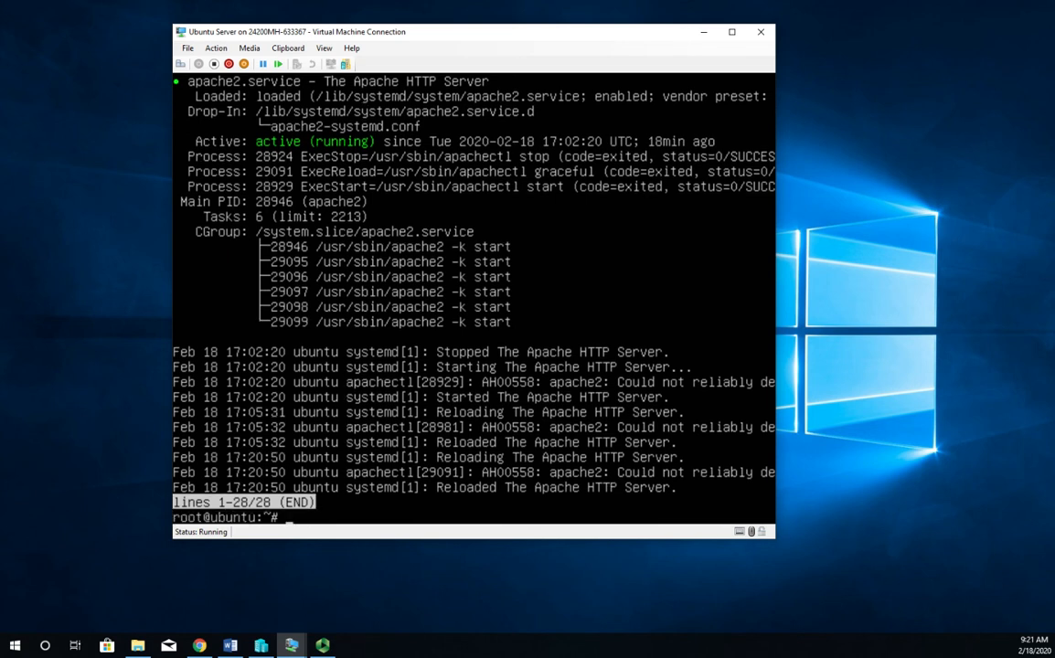